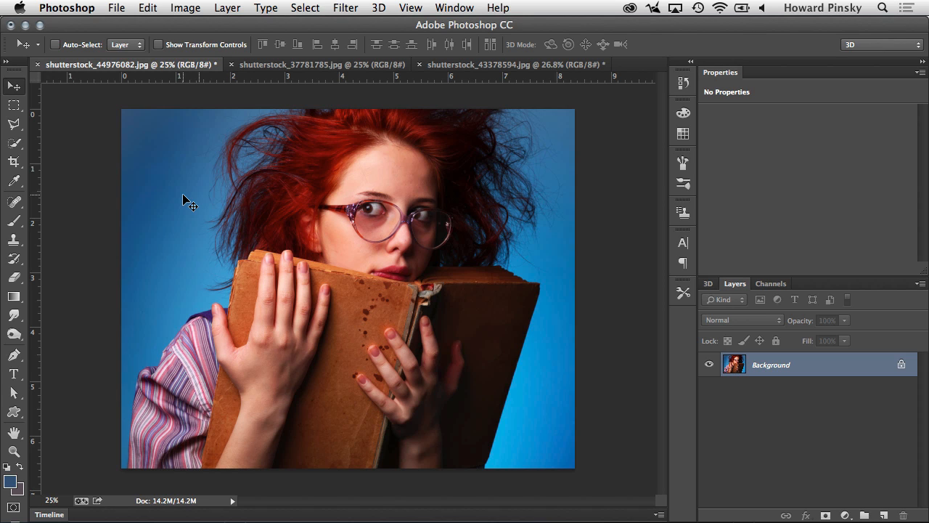
pyautogui.moveTo(291, 130)
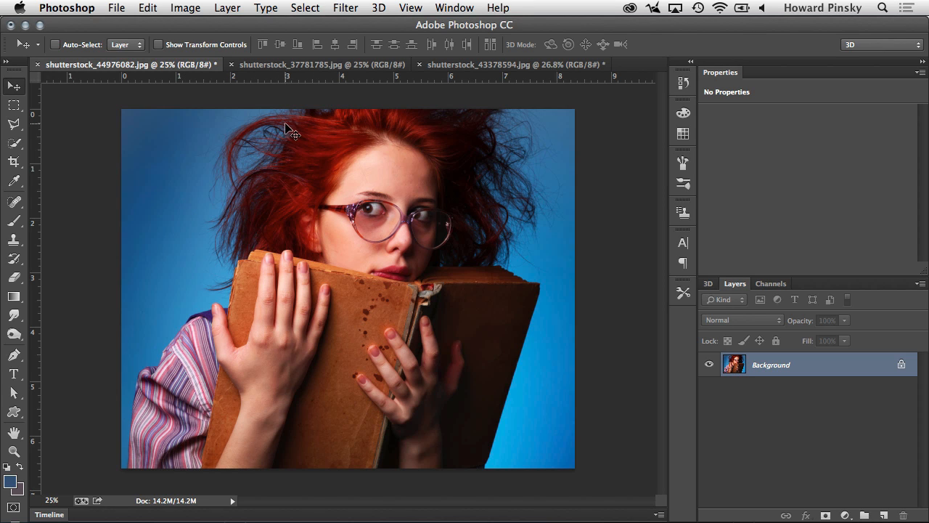
pyautogui.moveTo(363, 264)
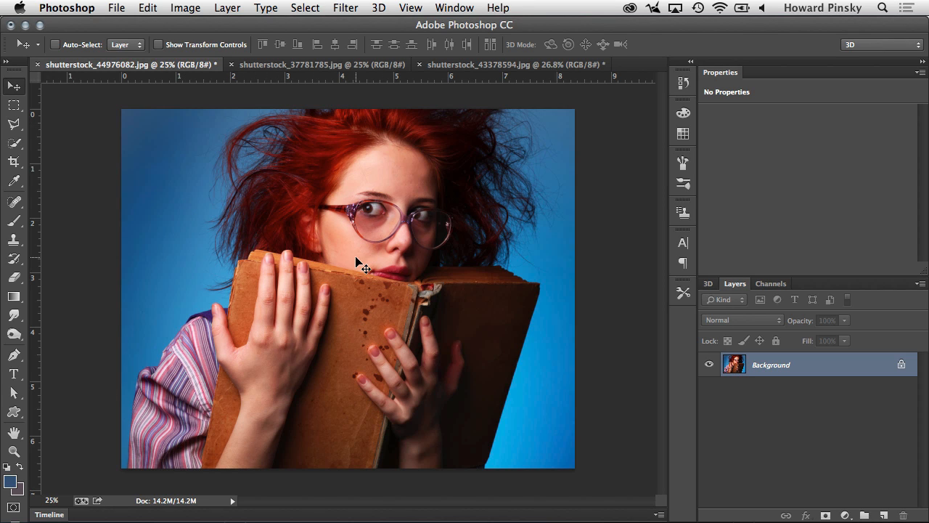
pyautogui.moveTo(550, 304)
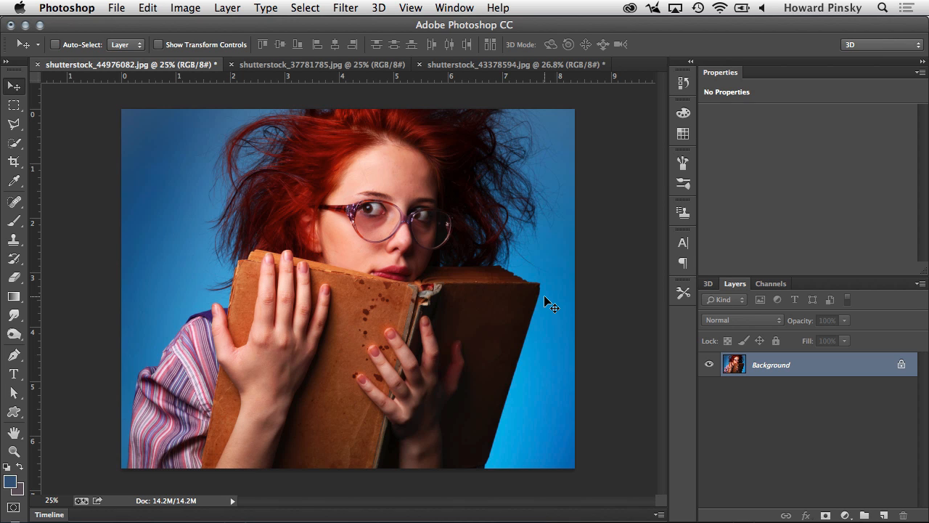
pyautogui.moveTo(447, 260)
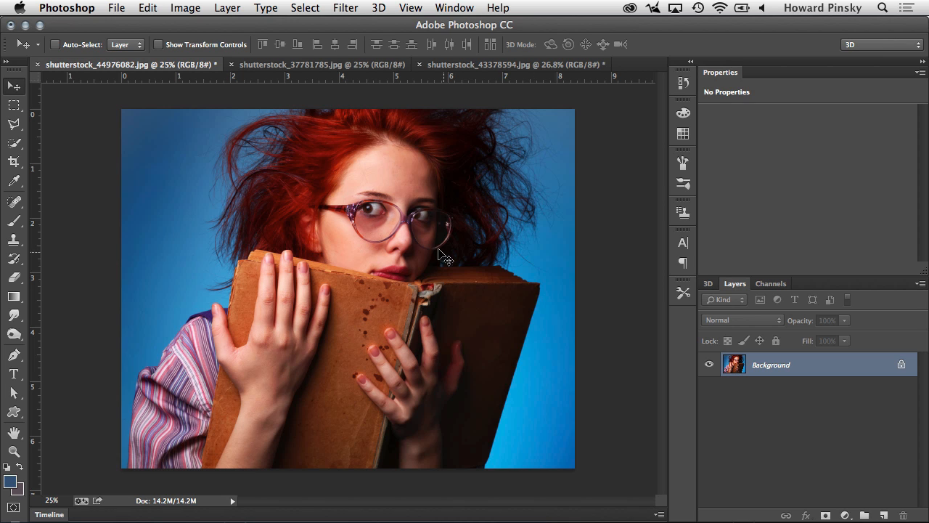
# Step: Start a Color Range selection sampling the blue backdrop with two sample points
pyautogui.click(305, 9)
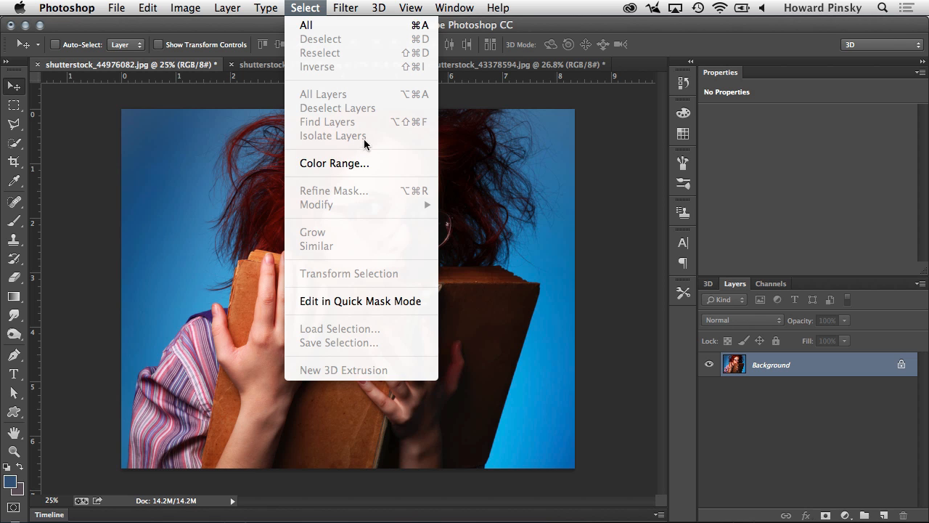
pyautogui.moveTo(398, 163)
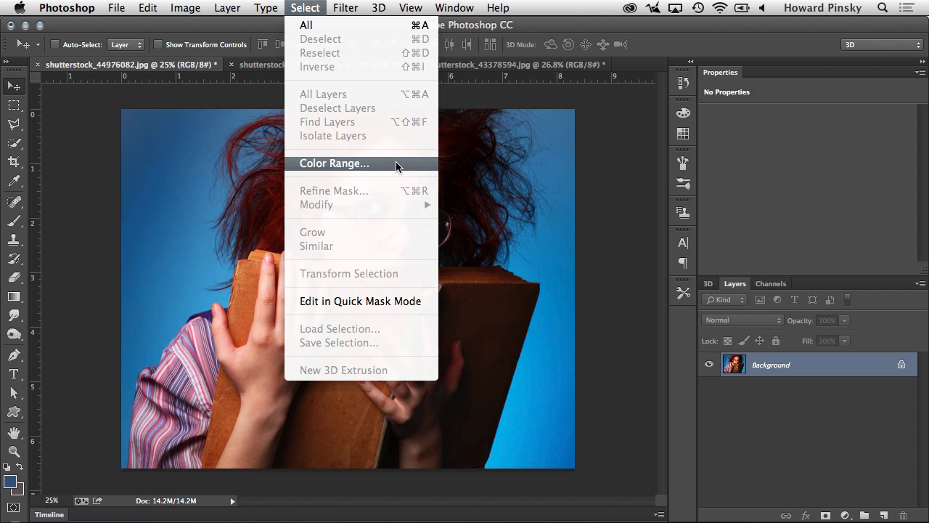
pyautogui.click(334, 162)
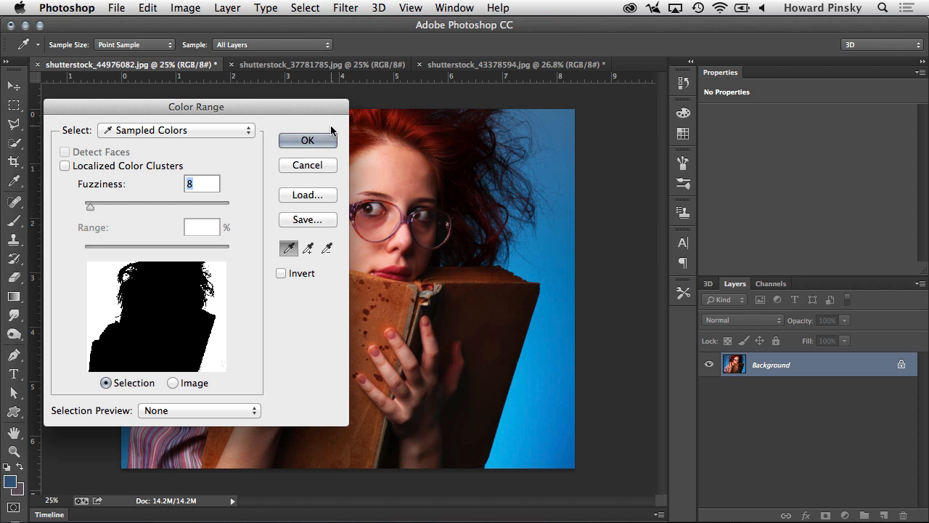
pyautogui.moveTo(559, 125)
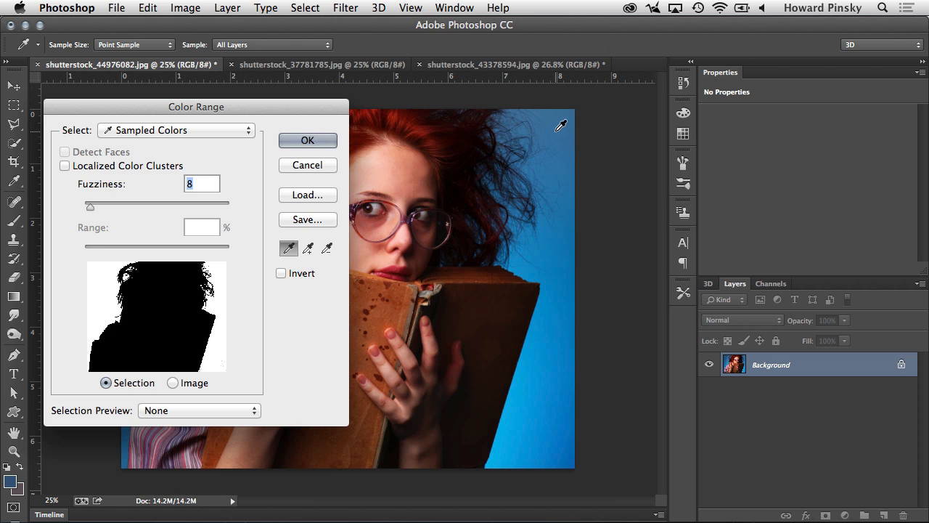
pyautogui.click(569, 116)
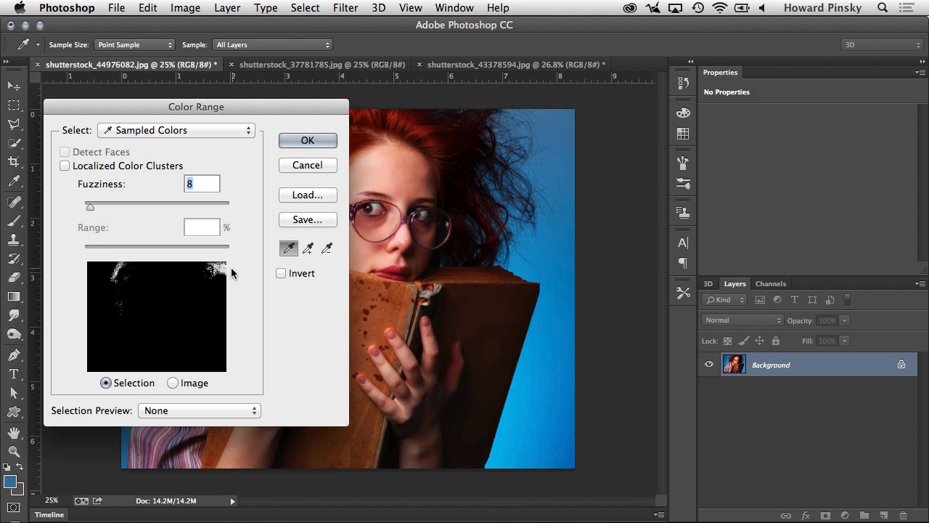
pyautogui.moveTo(229, 270)
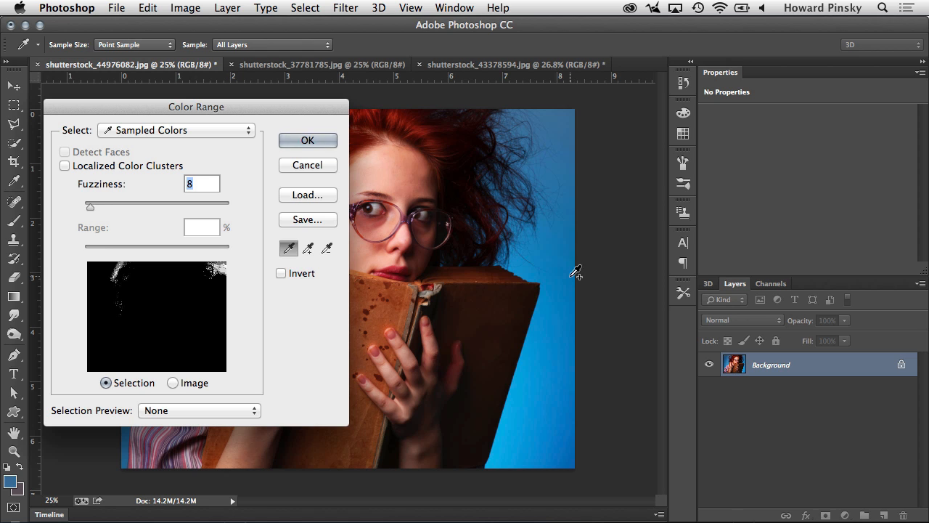
pyautogui.click(528, 450)
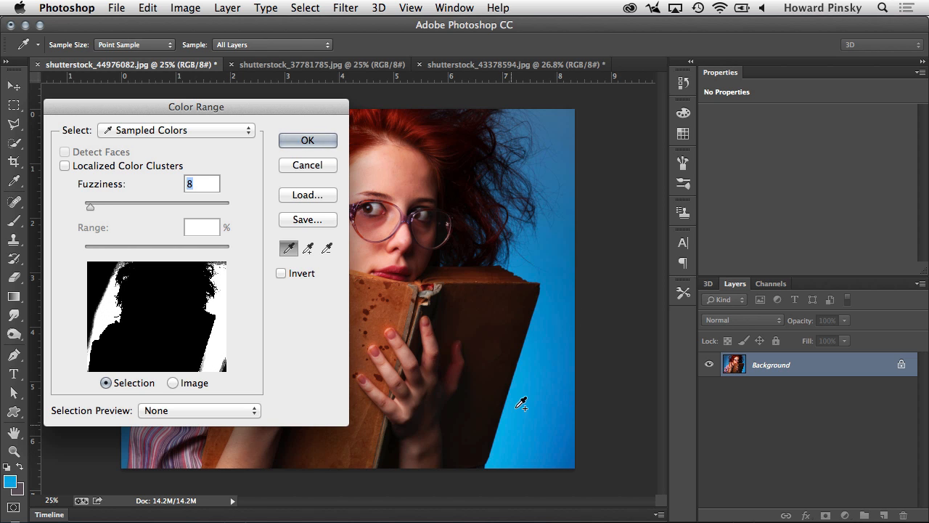
pyautogui.moveTo(572, 430)
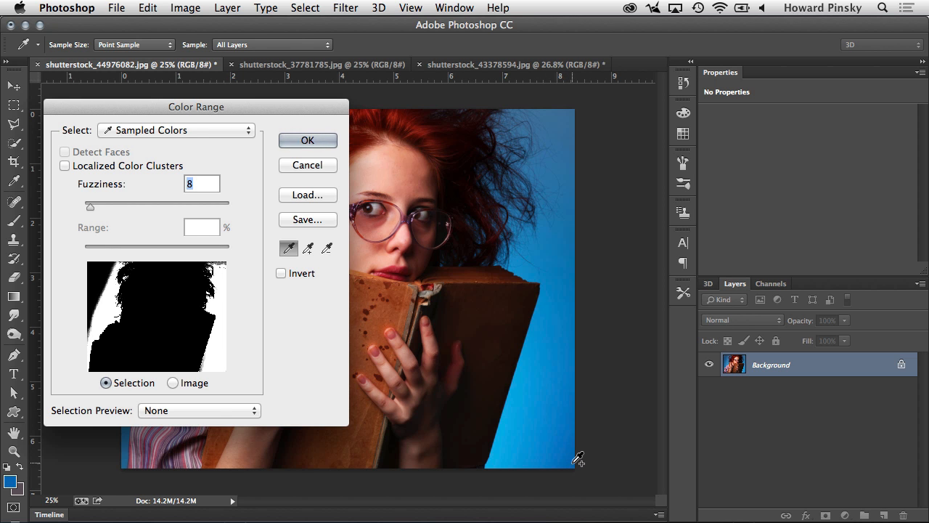
# Step: Add the left side's blue to the sample and invert so the woman and book are selected
pyautogui.moveTo(196, 108); pyautogui.dragTo(520, 99)
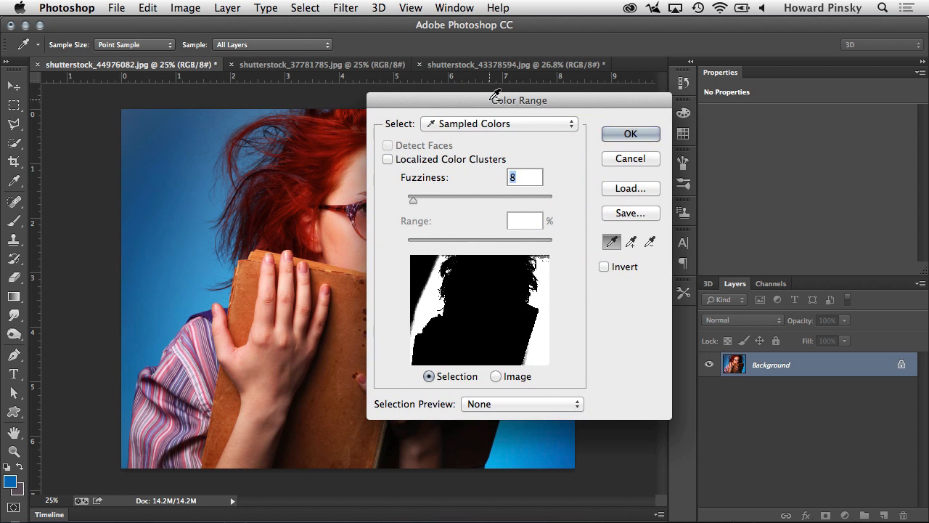
pyautogui.click(139, 142)
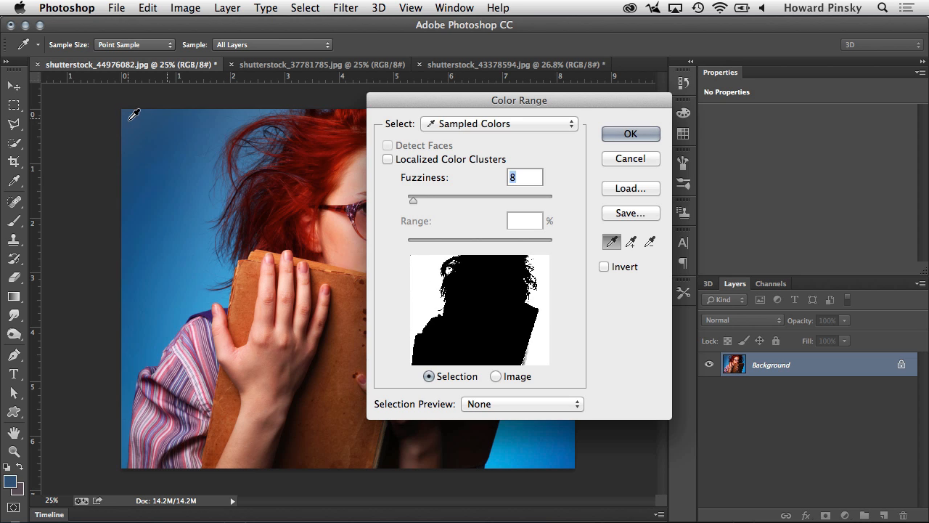
pyautogui.moveTo(494, 292)
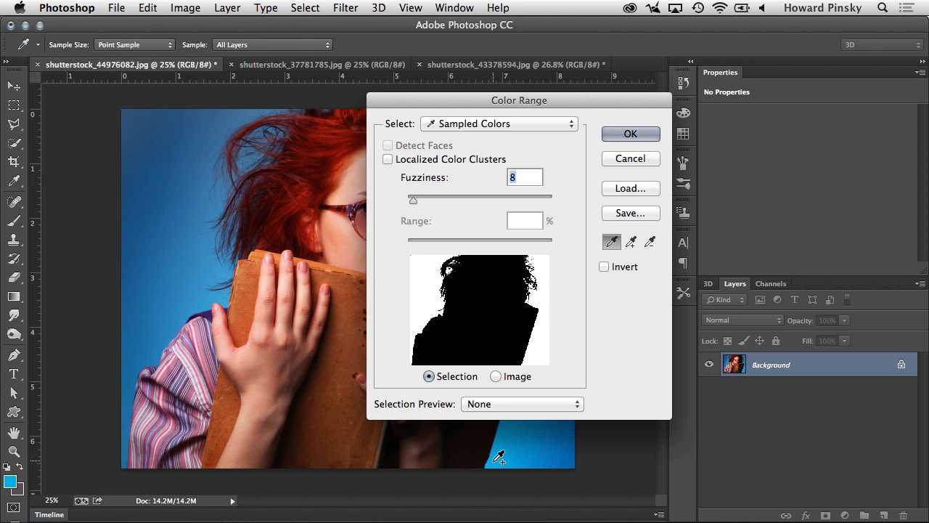
pyautogui.moveTo(499, 459)
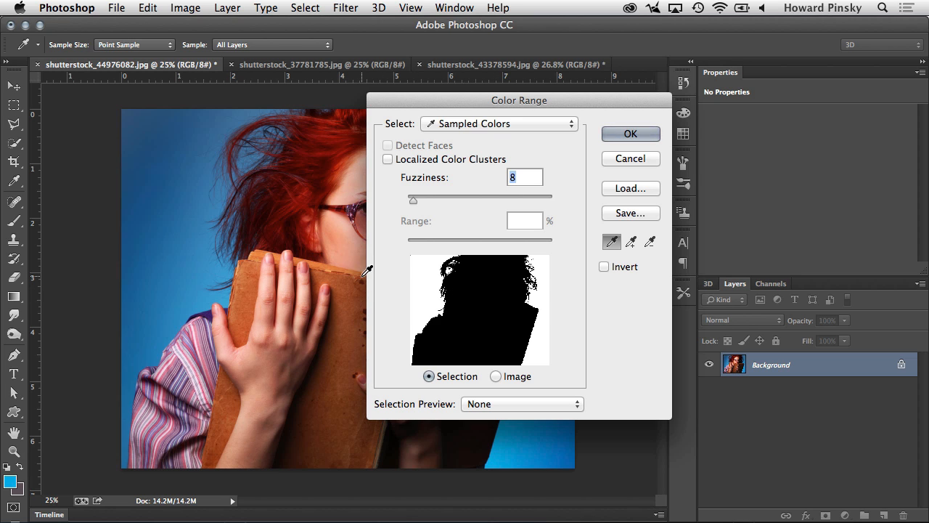
pyautogui.moveTo(293, 331)
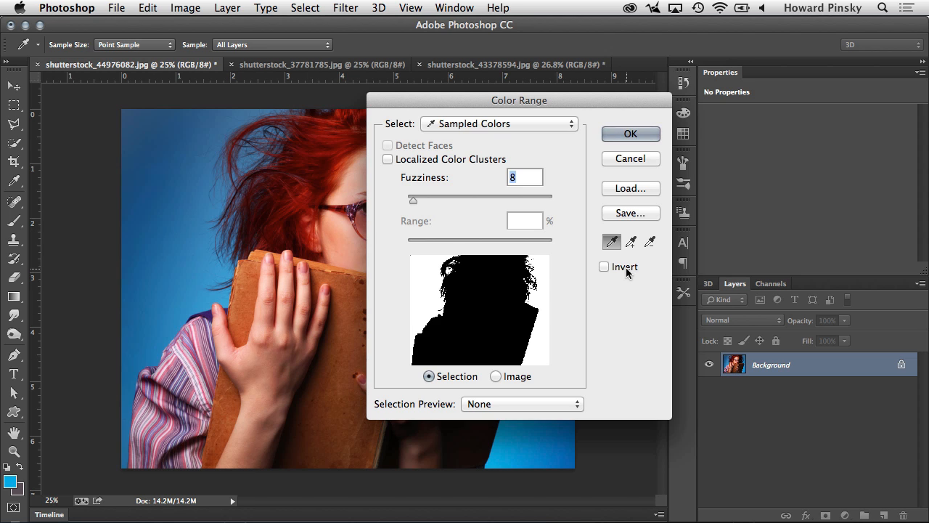
pyautogui.click(604, 267)
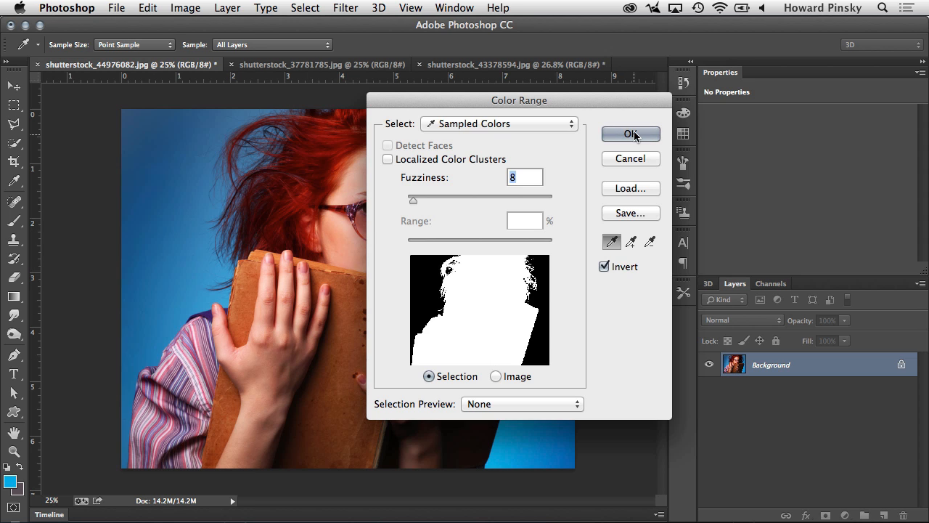
# Step: Confirm the Color Range selection, outlining the woman and book against the blue backdrop
pyautogui.click(630, 133)
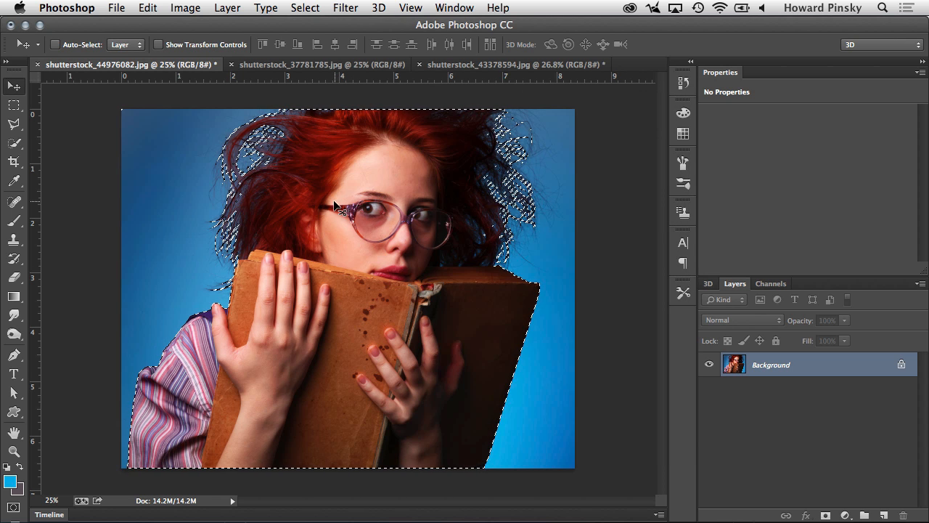
pyautogui.moveTo(298, 294)
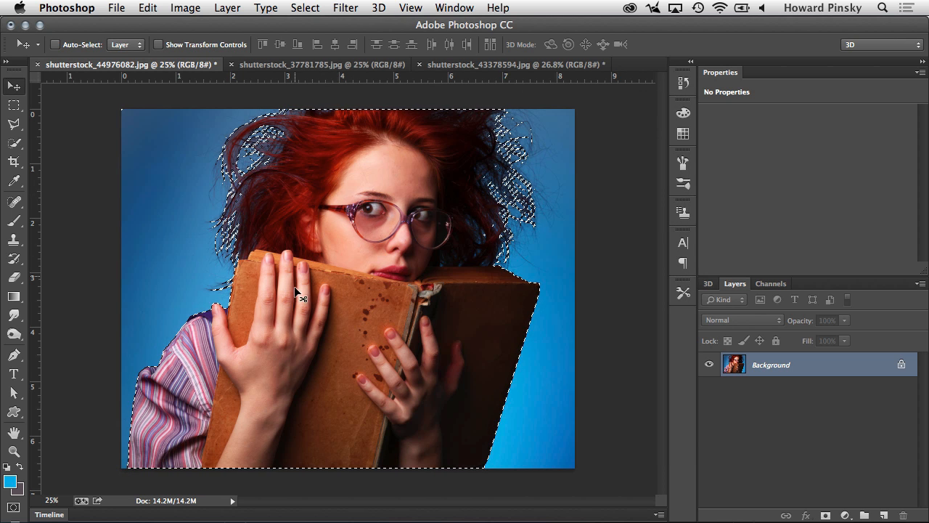
pyautogui.moveTo(312, 316)
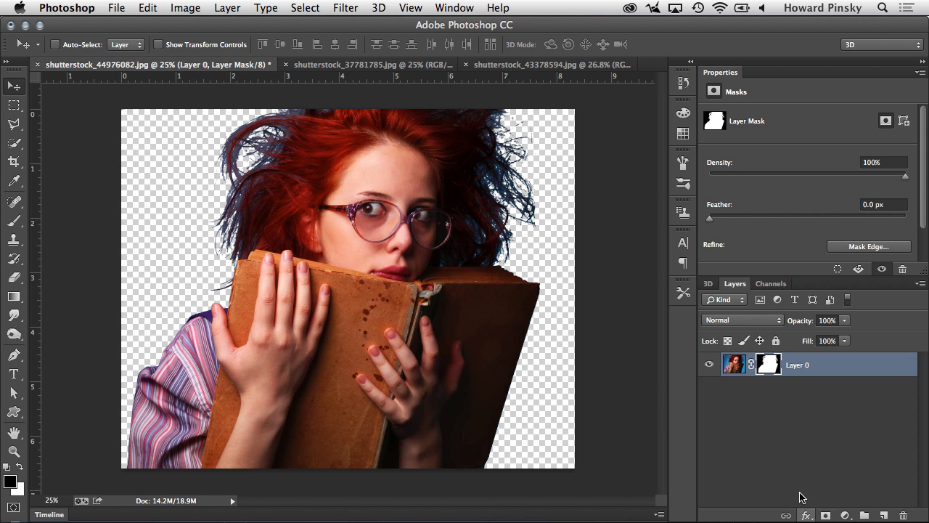
pyautogui.moveTo(225, 152)
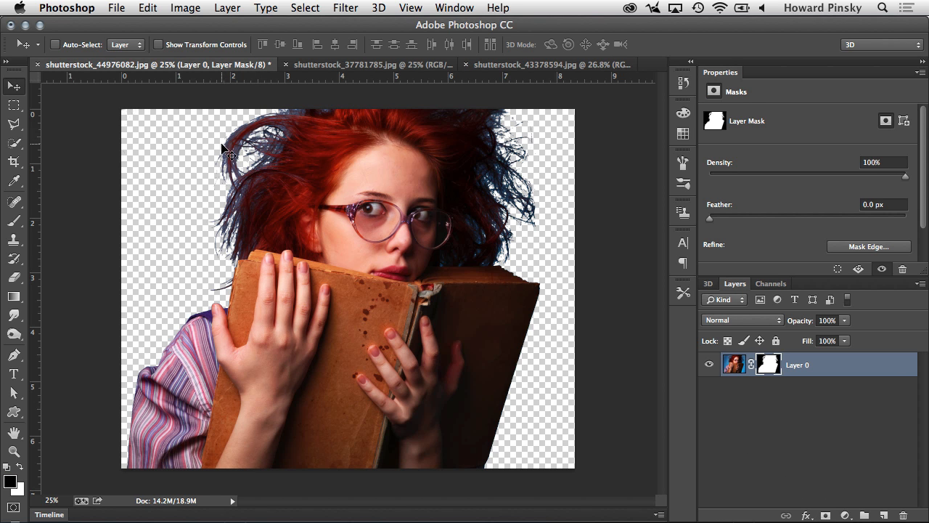
pyautogui.moveTo(254, 161)
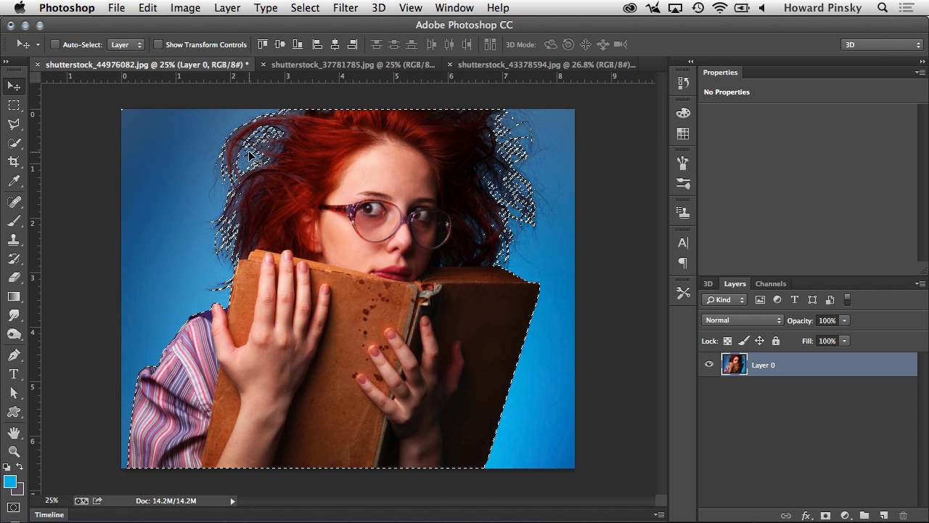
# Step: Bring the selection into Refine Edge and preview it as an outline
pyautogui.click(305, 9)
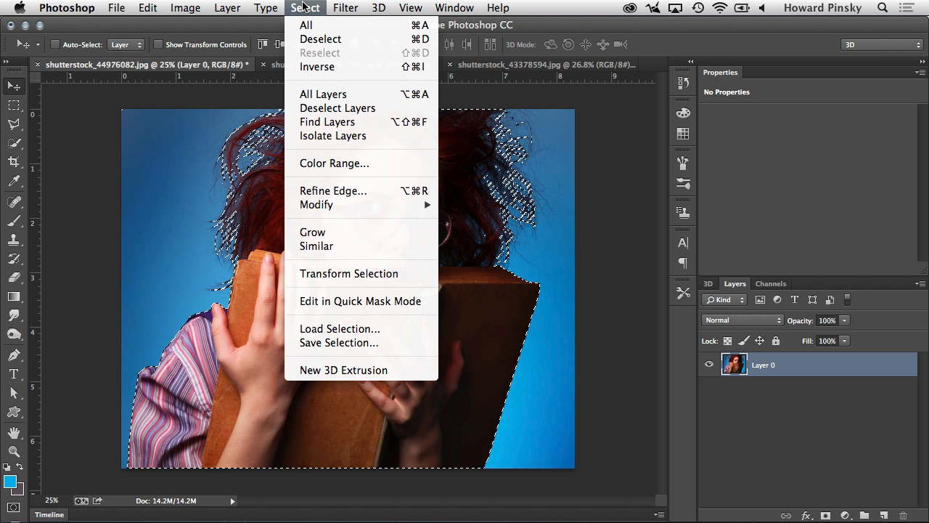
pyautogui.click(334, 191)
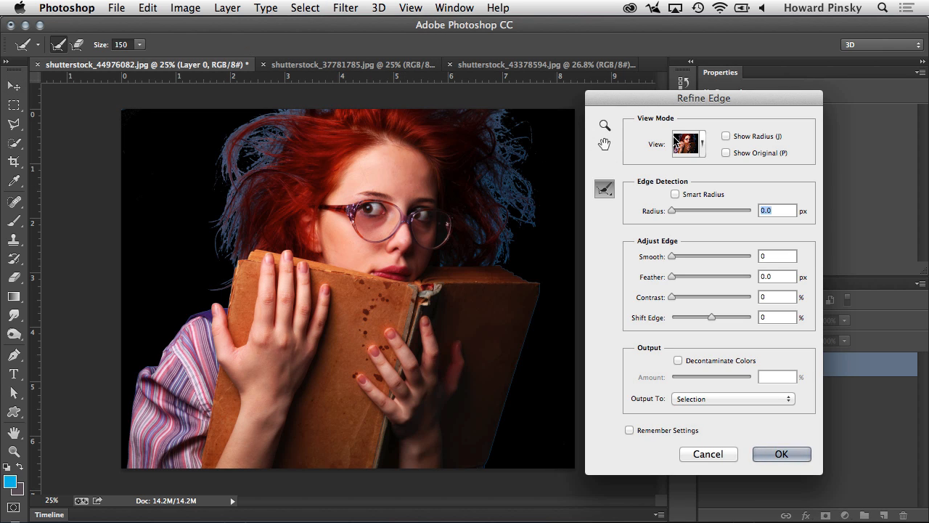
pyautogui.click(688, 144)
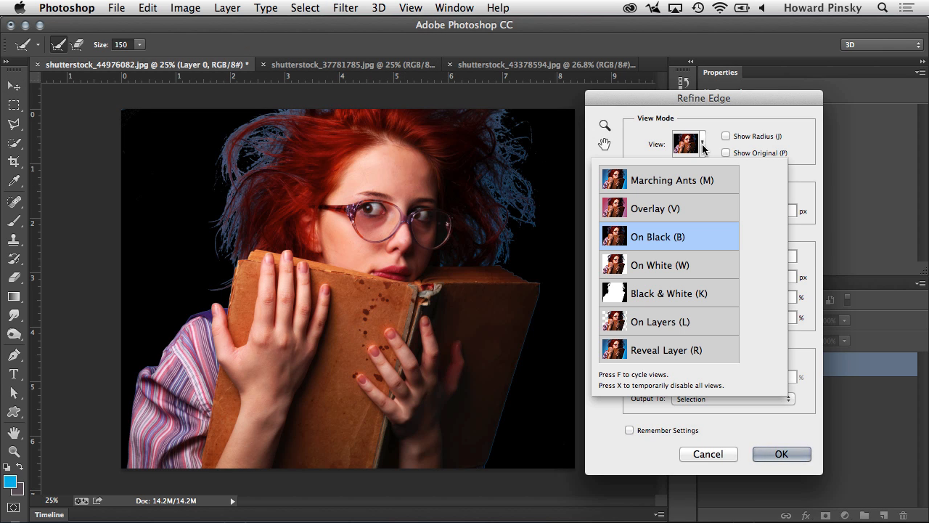
pyautogui.click(671, 180)
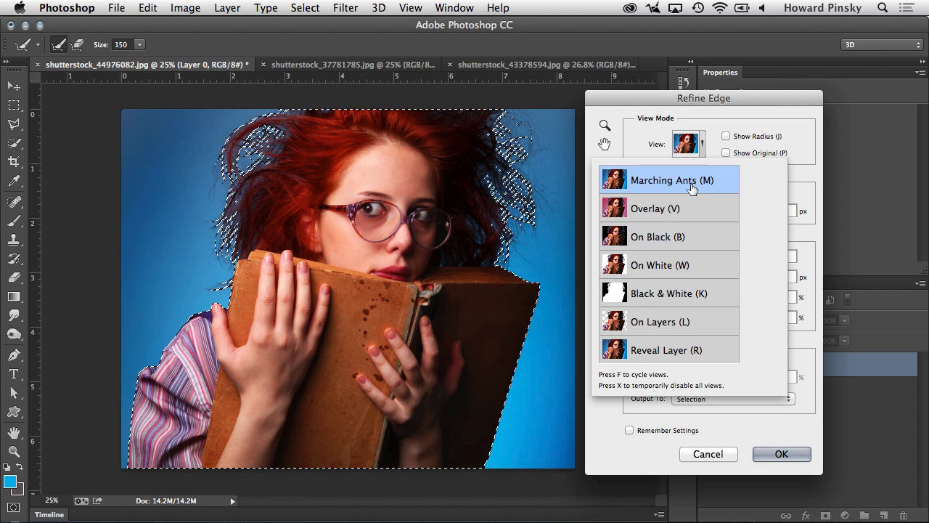
# Step: Cycle the preview through On Black, Black & White, On Layers and Reveal Layer
pyautogui.click(658, 235)
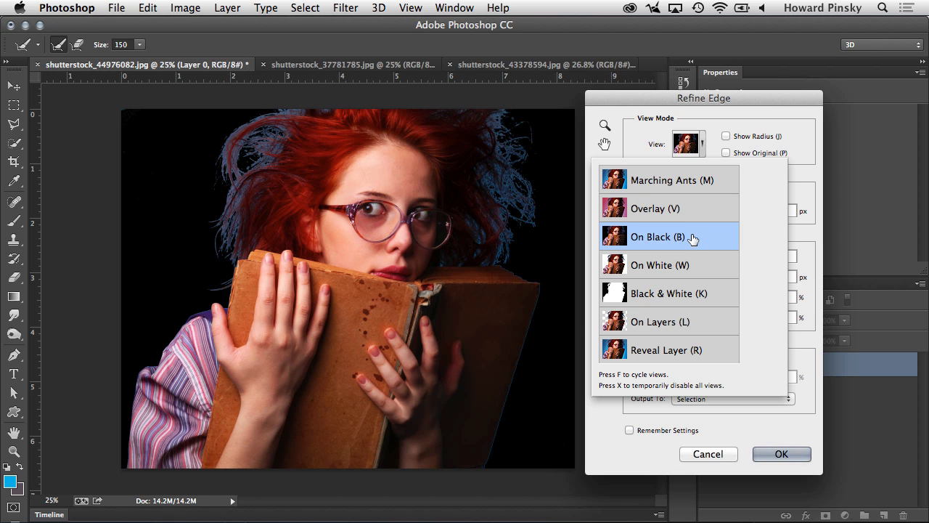
pyautogui.click(668, 294)
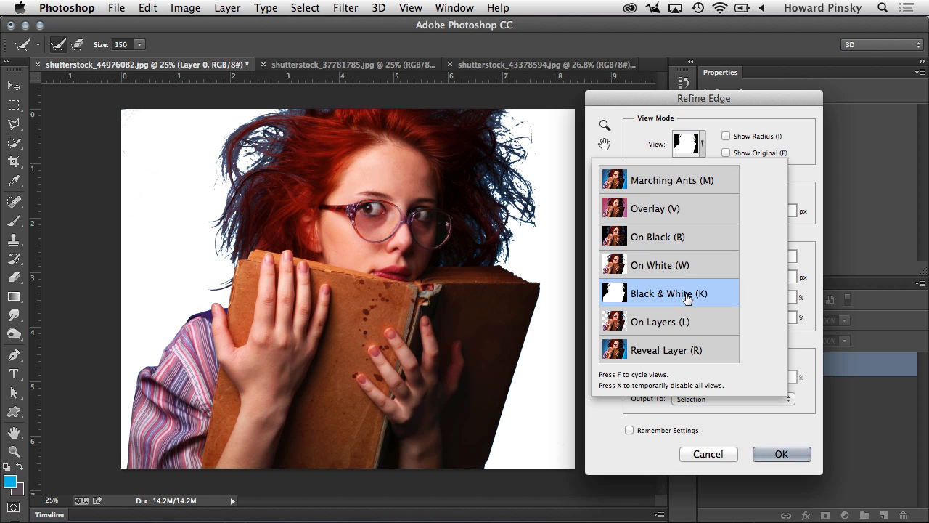
pyautogui.click(659, 322)
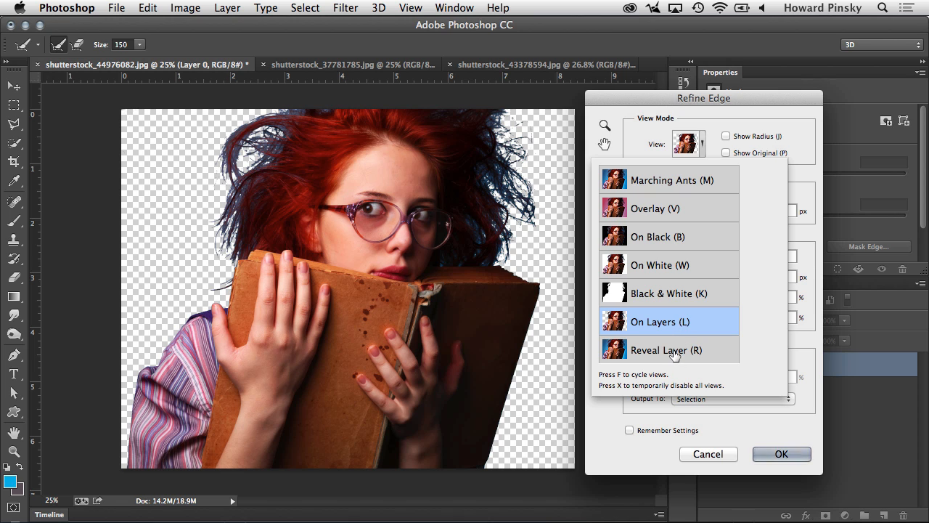
pyautogui.click(665, 349)
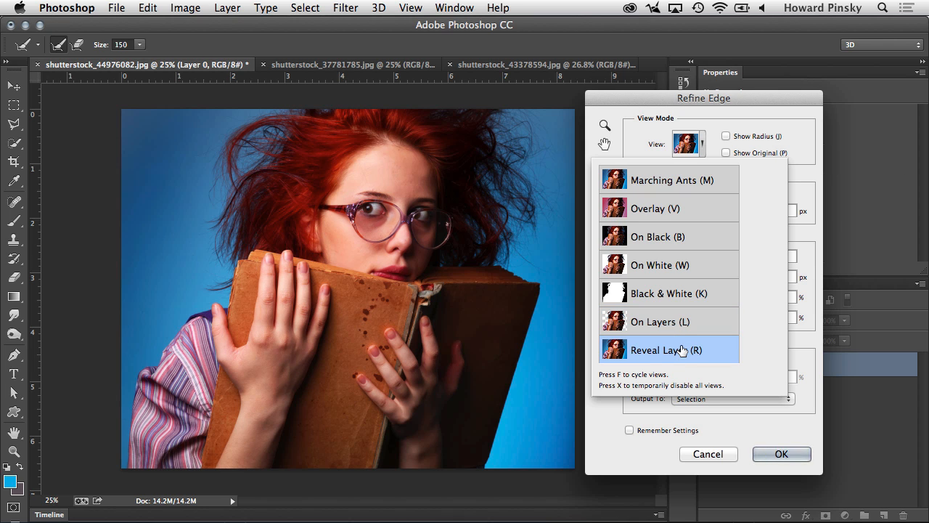
pyautogui.moveTo(637, 381)
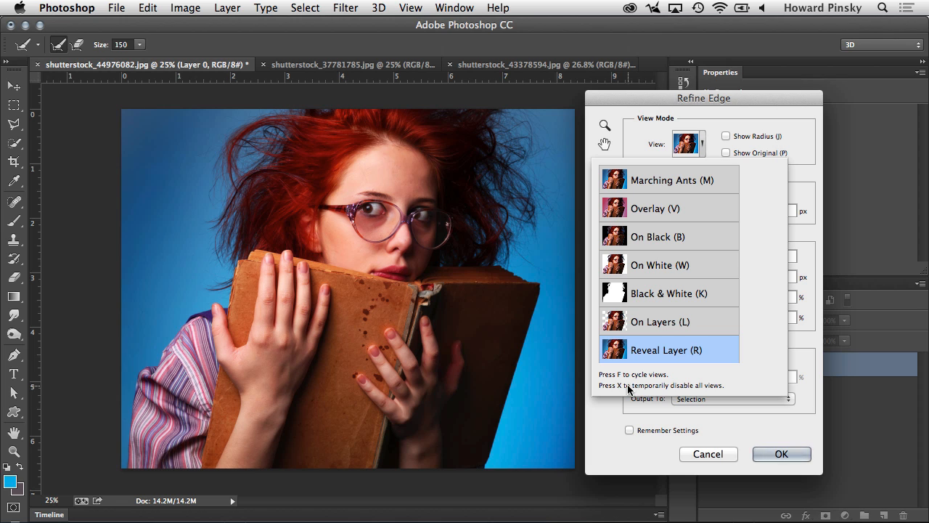
pyautogui.moveTo(673, 239)
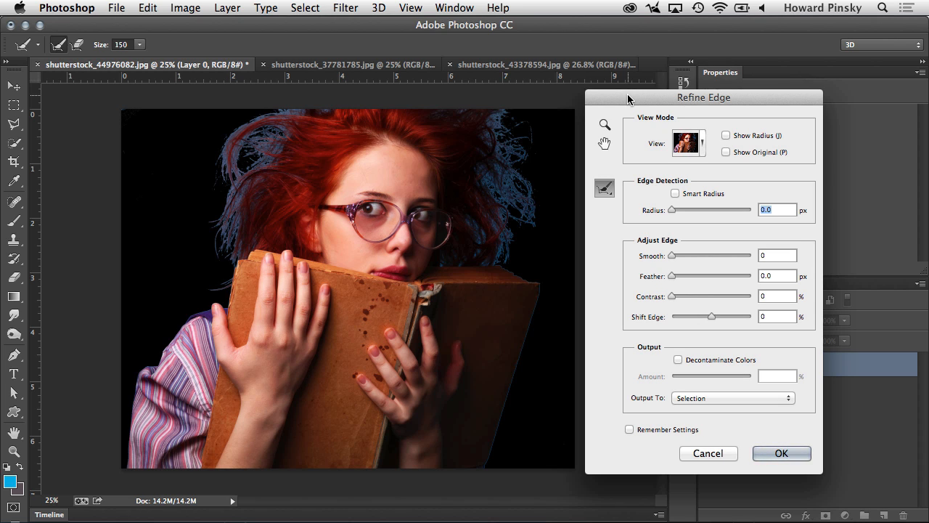
pyautogui.moveTo(662, 162)
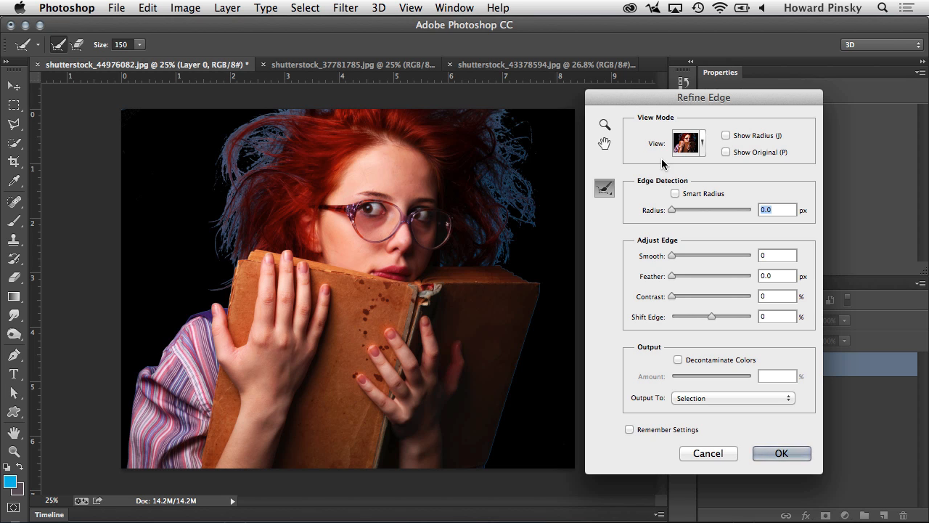
pyautogui.moveTo(625, 162)
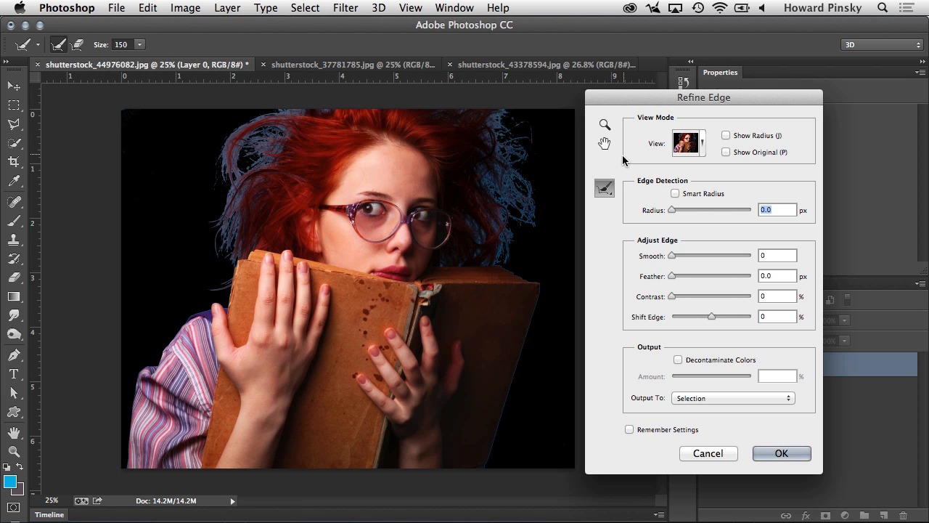
pyautogui.moveTo(703, 184)
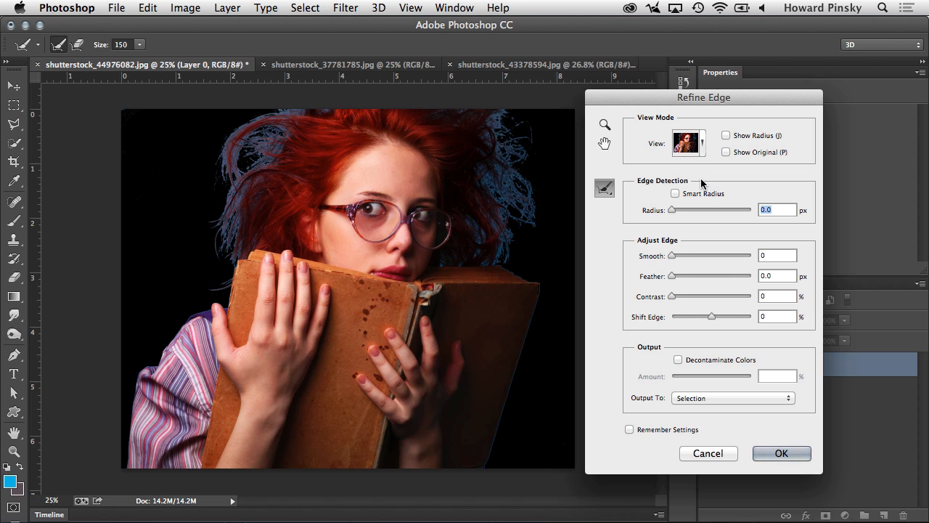
# Step: Enable Smart Radius and raise the edge-detection radius to 52.5 px
pyautogui.click(675, 193)
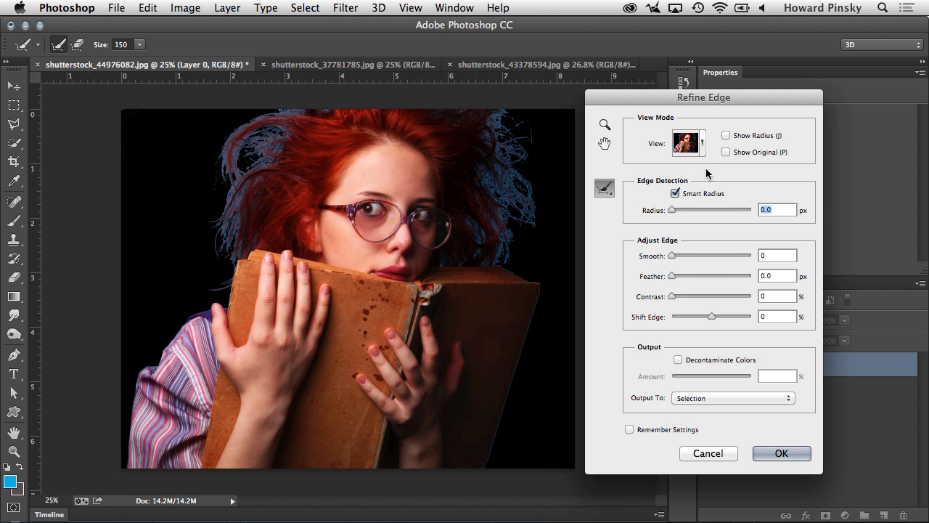
pyautogui.moveTo(670, 209); pyautogui.dragTo(694, 209)
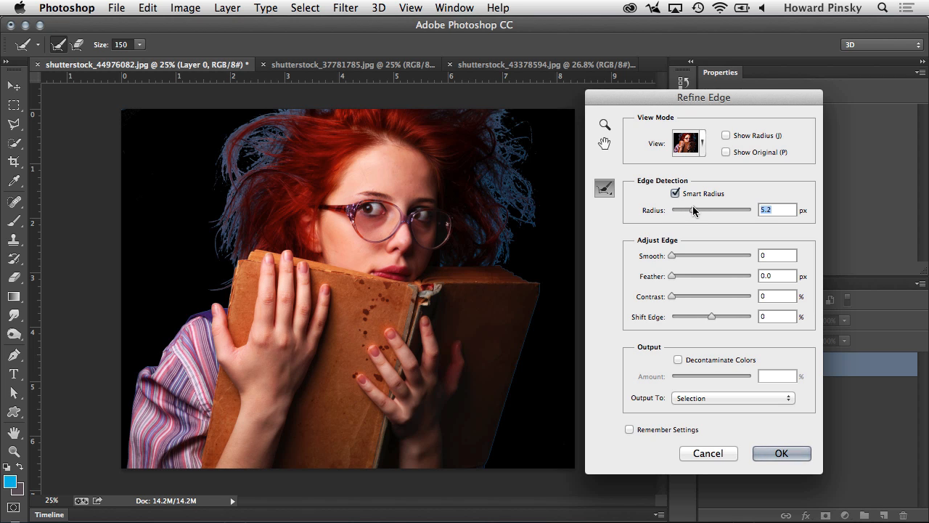
pyautogui.moveTo(679, 209); pyautogui.dragTo(700, 209)
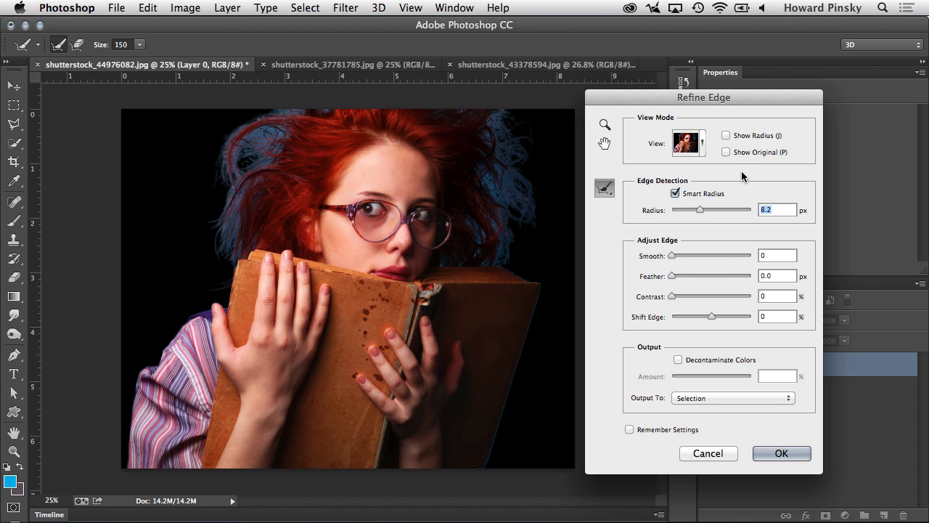
pyautogui.moveTo(740, 177)
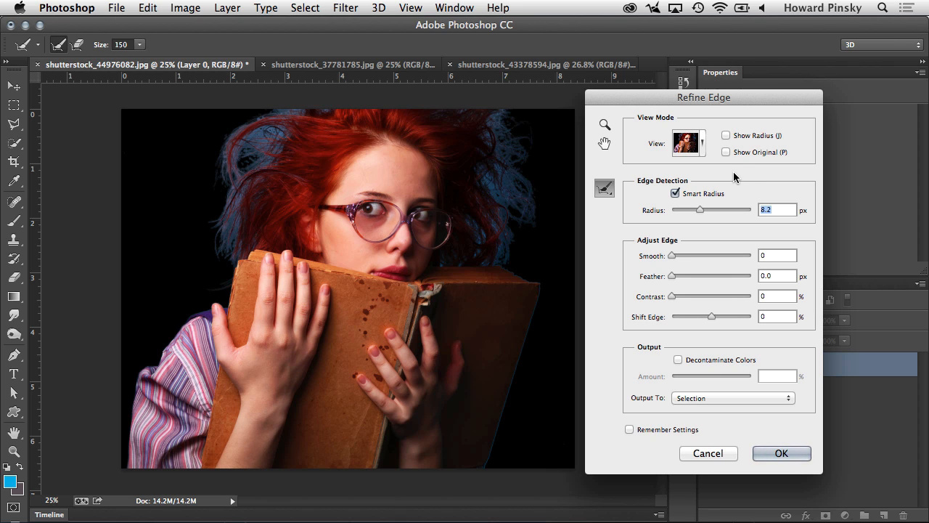
pyautogui.moveTo(710, 177)
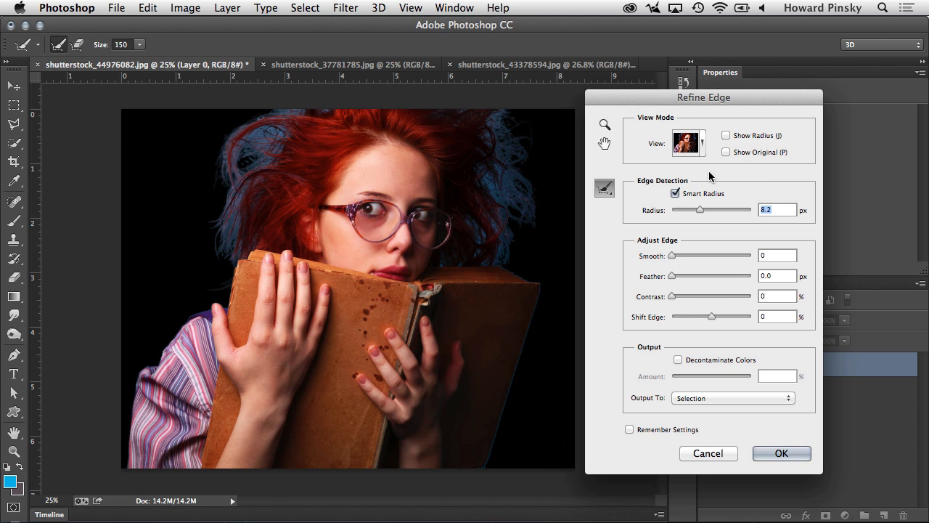
pyautogui.moveTo(700, 209); pyautogui.dragTo(711, 209)
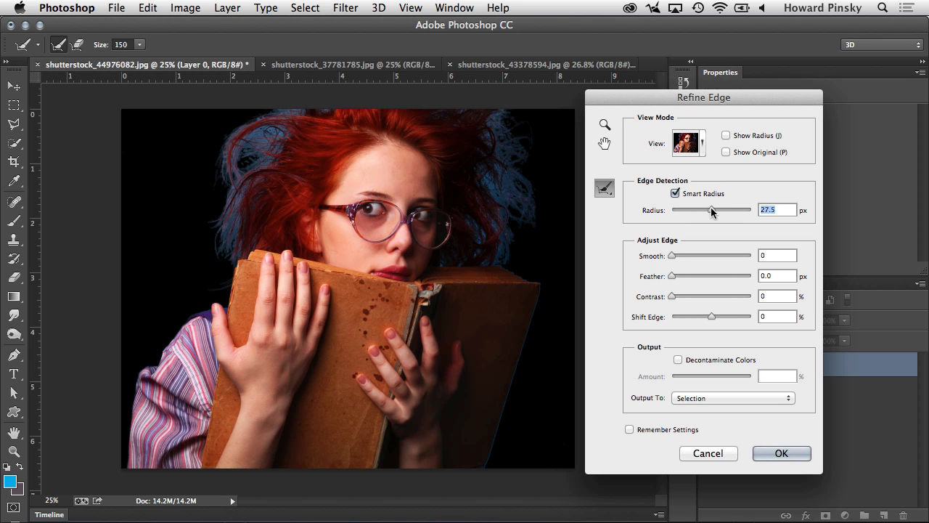
pyautogui.moveTo(711, 209); pyautogui.dragTo(722, 209)
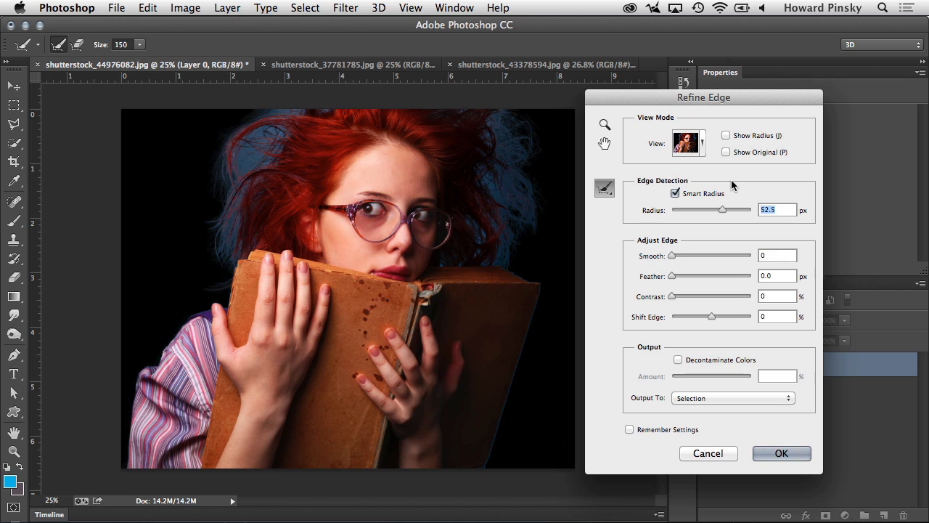
# Step: Compare the refined edge against the original selection with Show Original
pyautogui.click(726, 152)
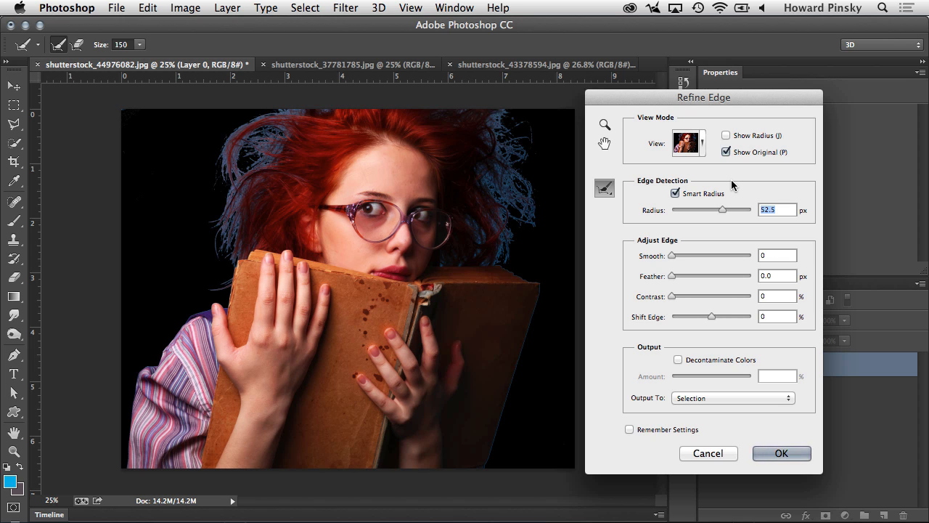
pyautogui.click(726, 153)
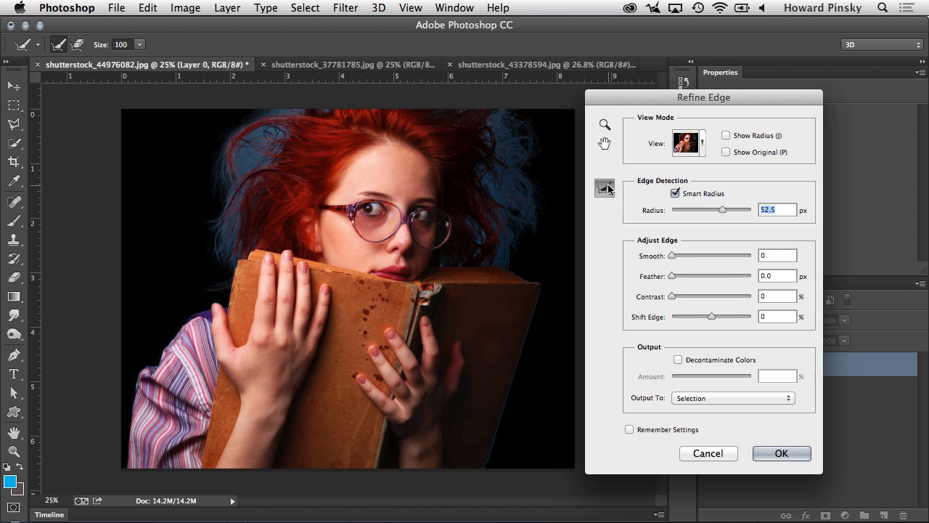
pyautogui.moveTo(604, 187)
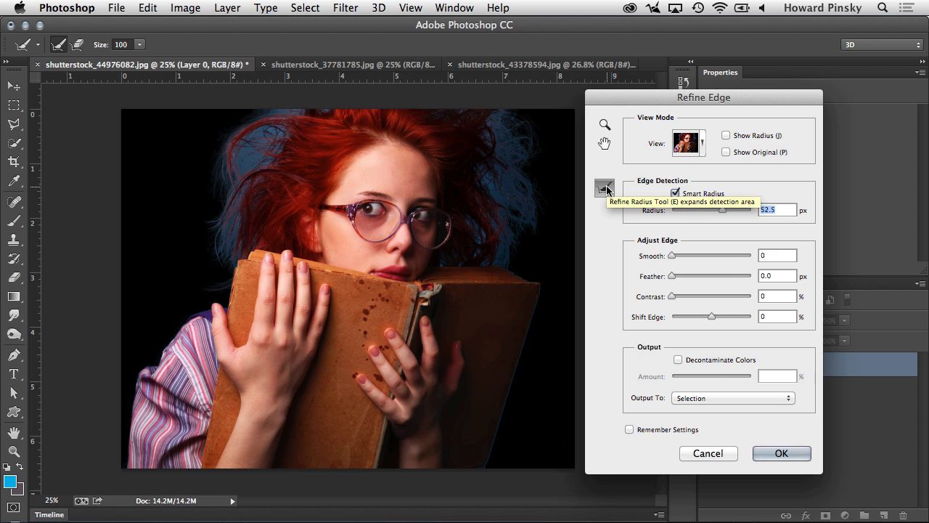
pyautogui.moveTo(594, 249)
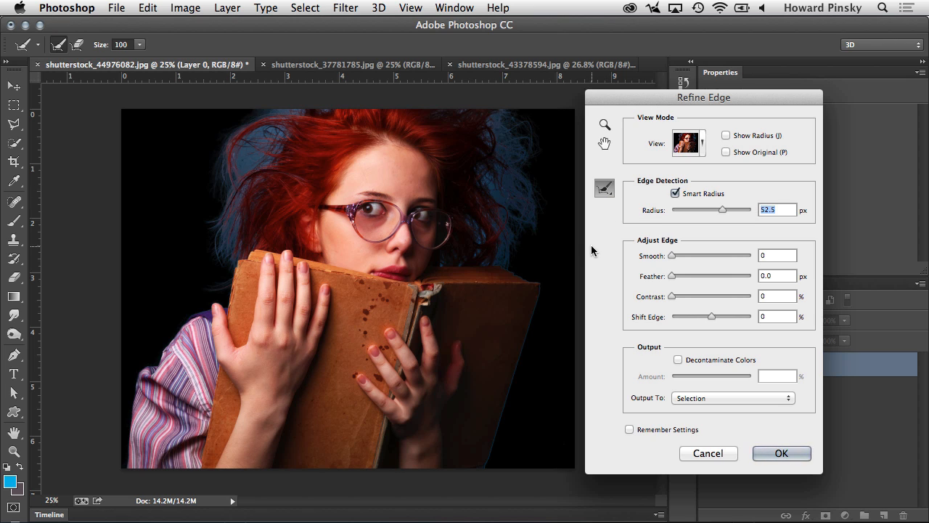
pyautogui.moveTo(528, 229)
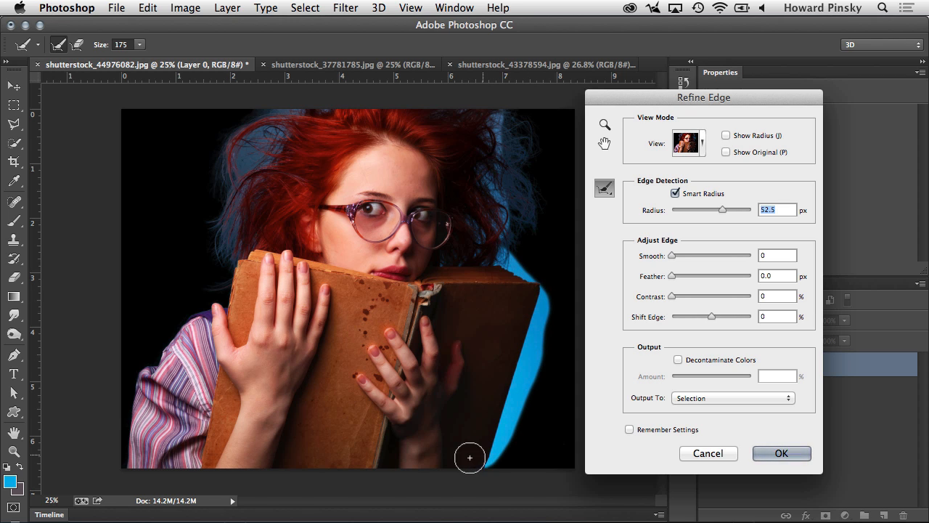
pyautogui.moveTo(139, 462)
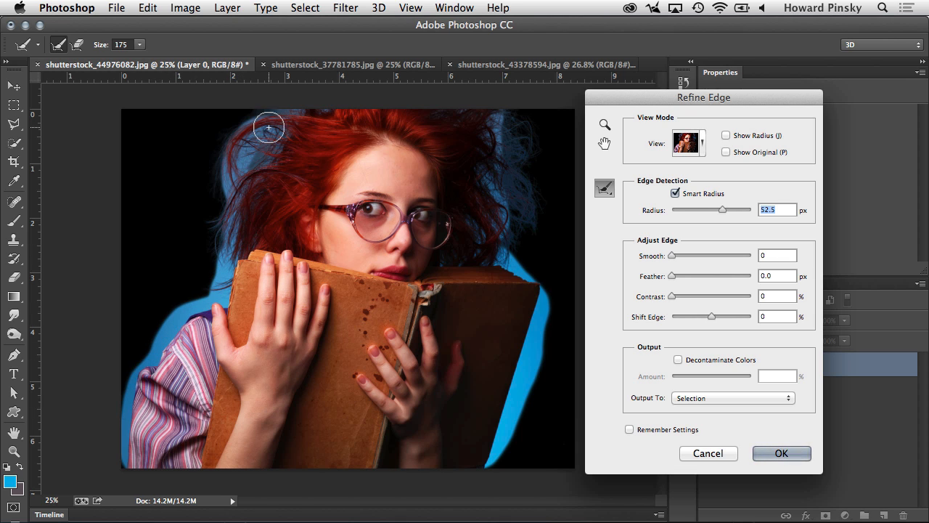
pyautogui.moveTo(318, 113)
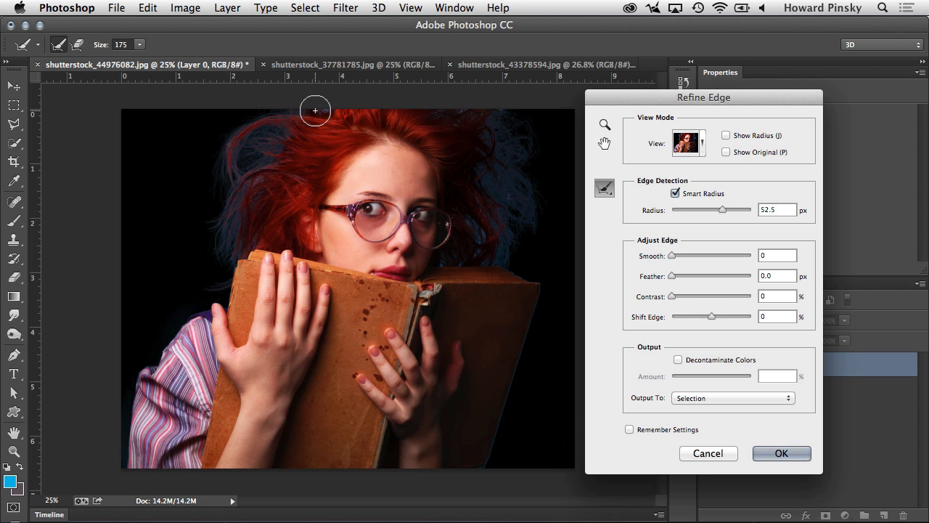
pyautogui.moveTo(411, 140)
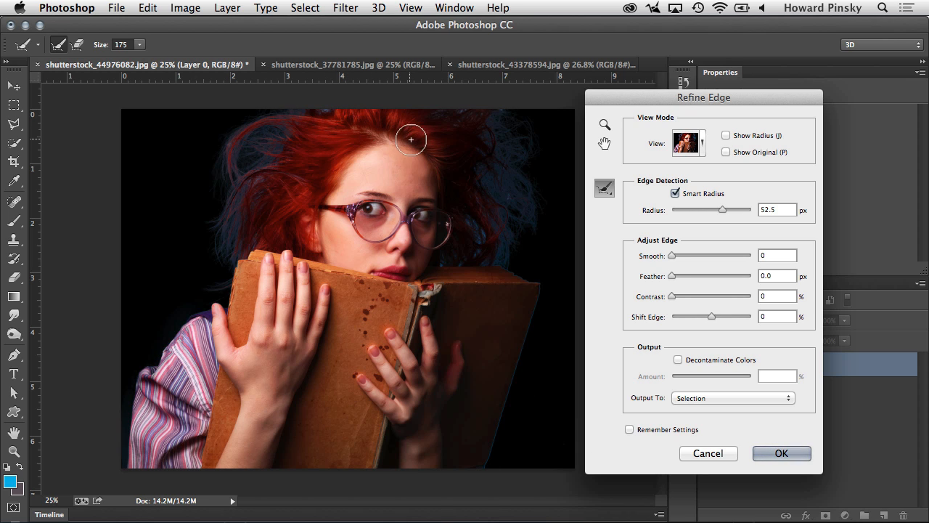
pyautogui.moveTo(468, 138)
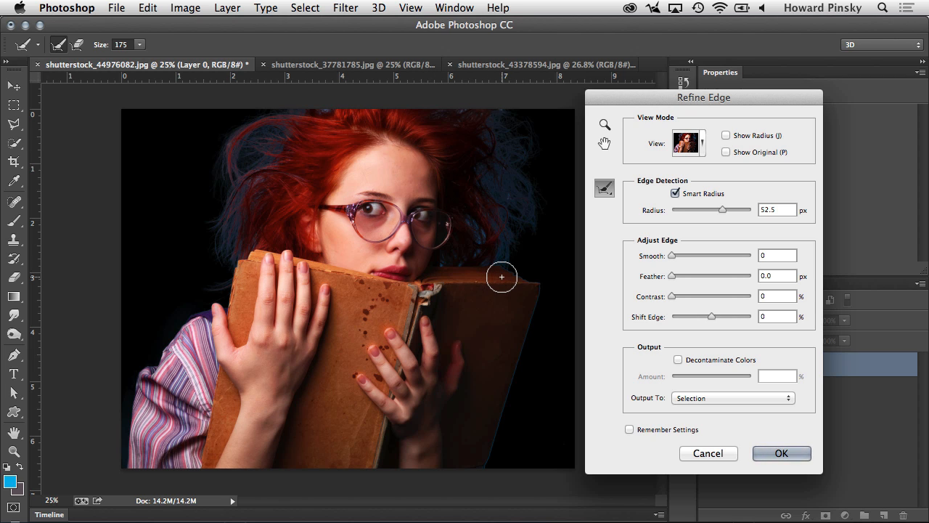
pyautogui.moveTo(690, 368)
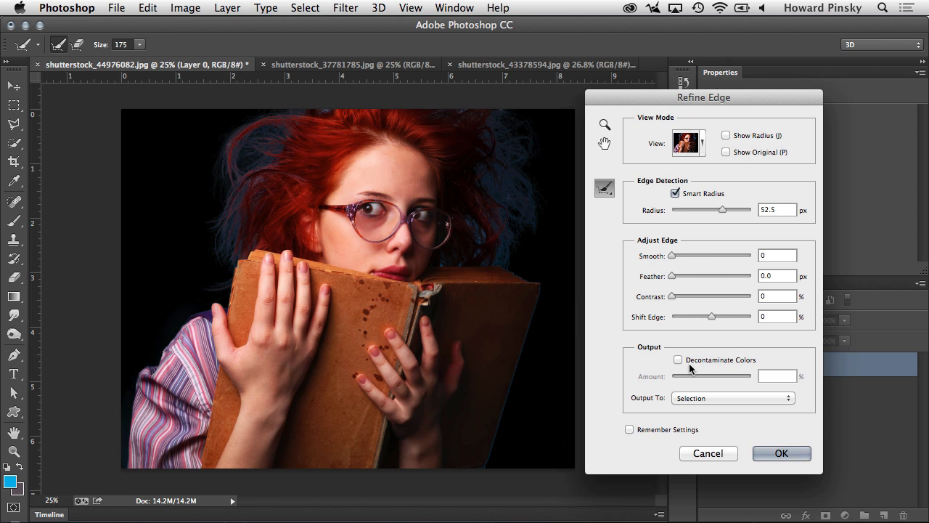
pyautogui.moveTo(714, 363)
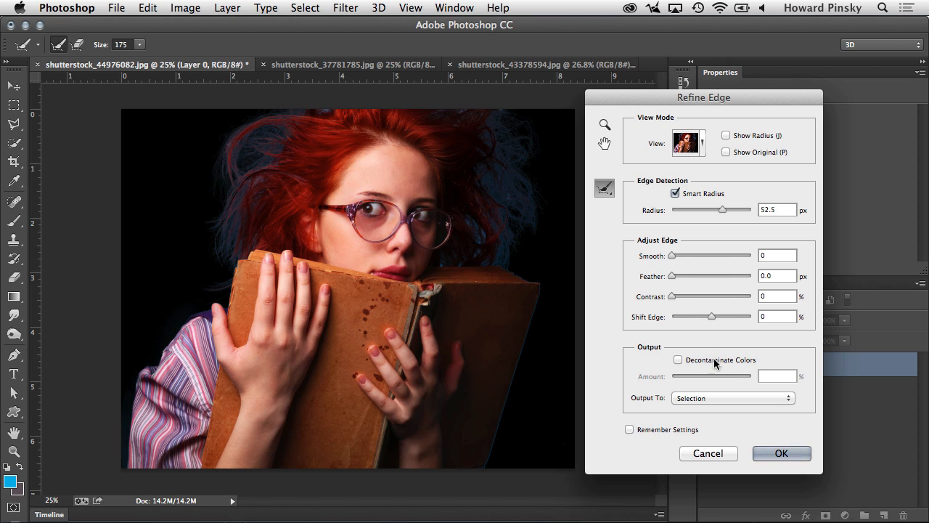
# Step: Enable Decontaminate Colors at 74% and compare the result against the original selection
pyautogui.click(678, 360)
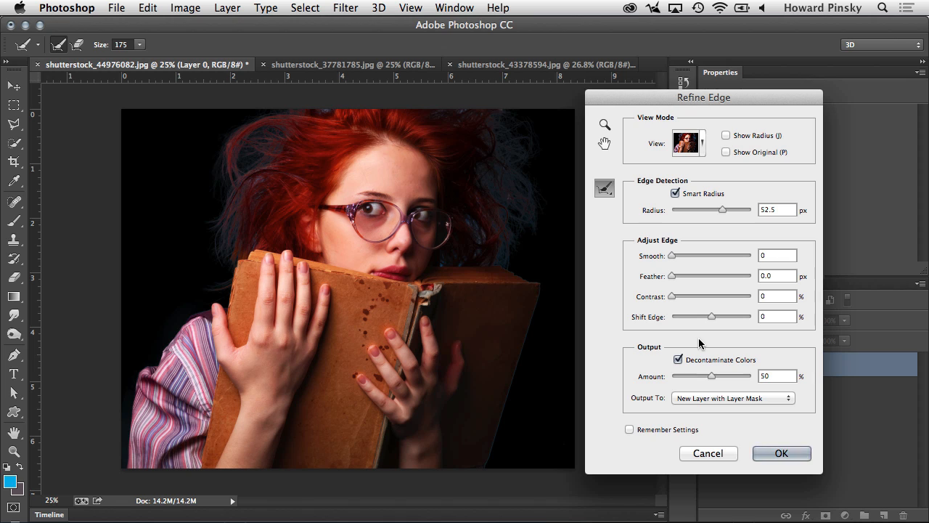
pyautogui.moveTo(694, 357)
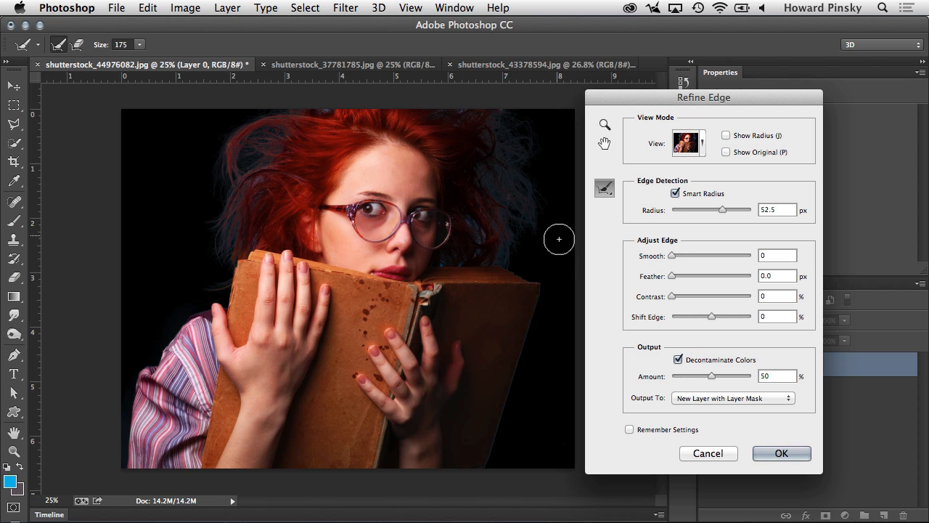
pyautogui.moveTo(697, 355)
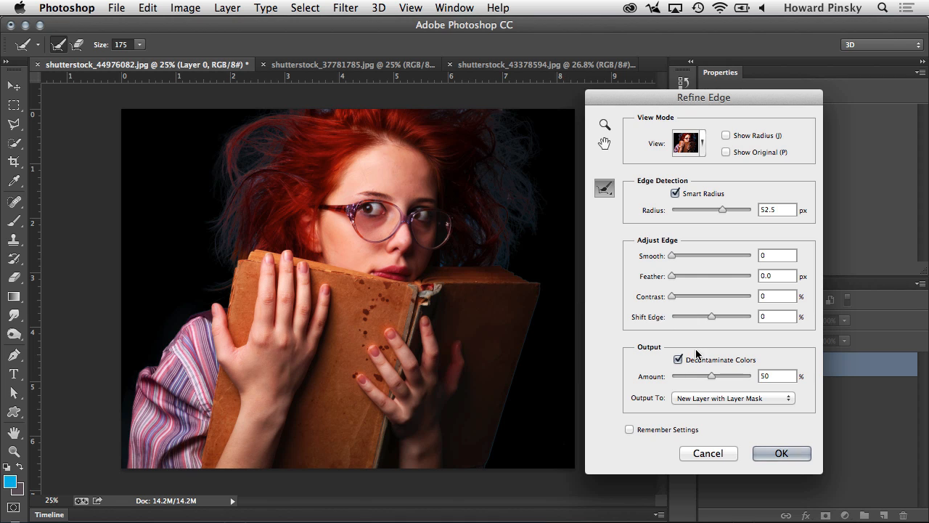
pyautogui.moveTo(712, 375); pyautogui.dragTo(726, 375)
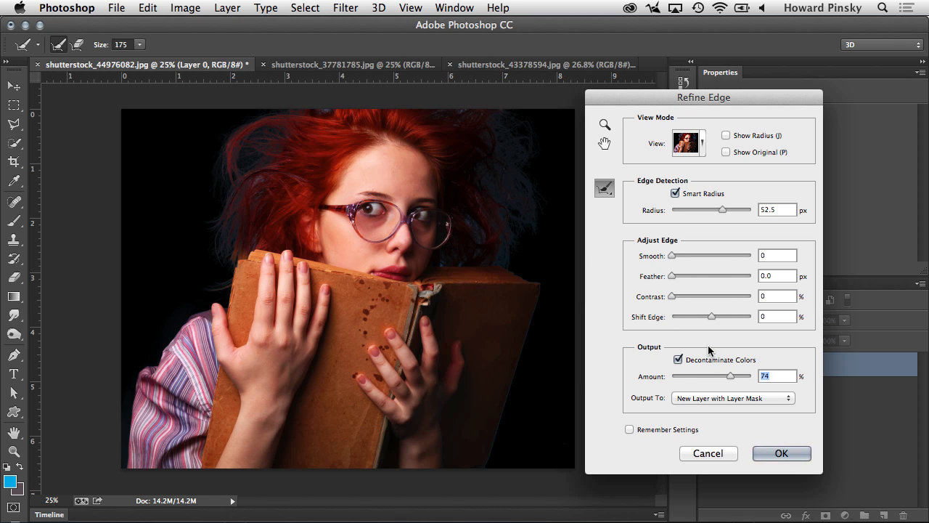
pyautogui.click(726, 152)
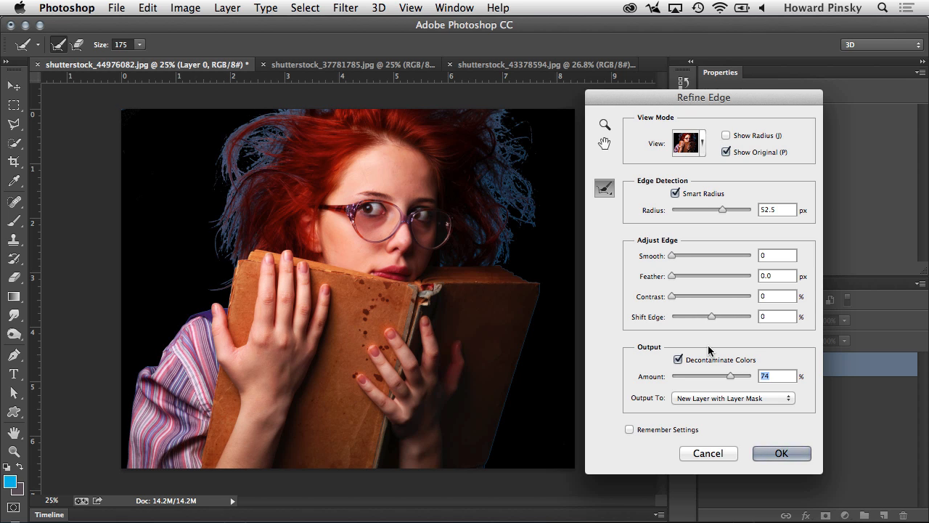
pyautogui.click(726, 153)
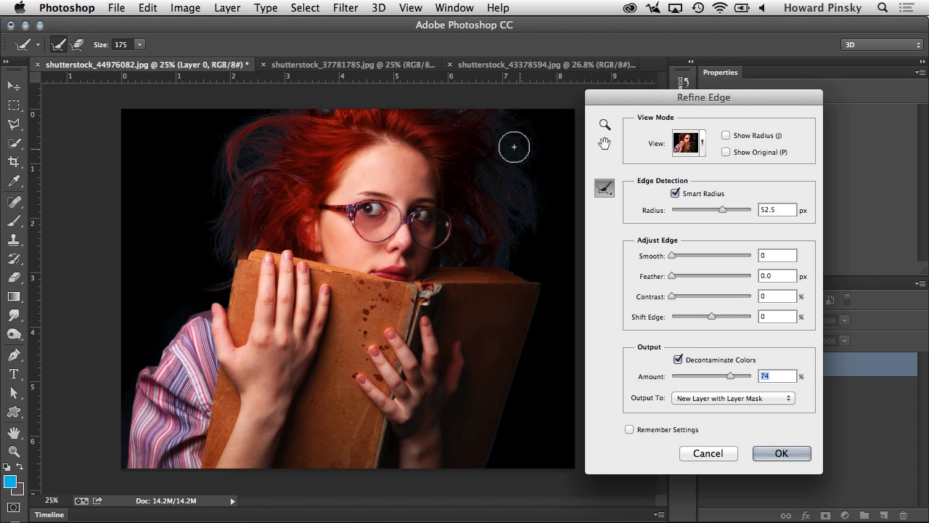
pyautogui.moveTo(543, 245)
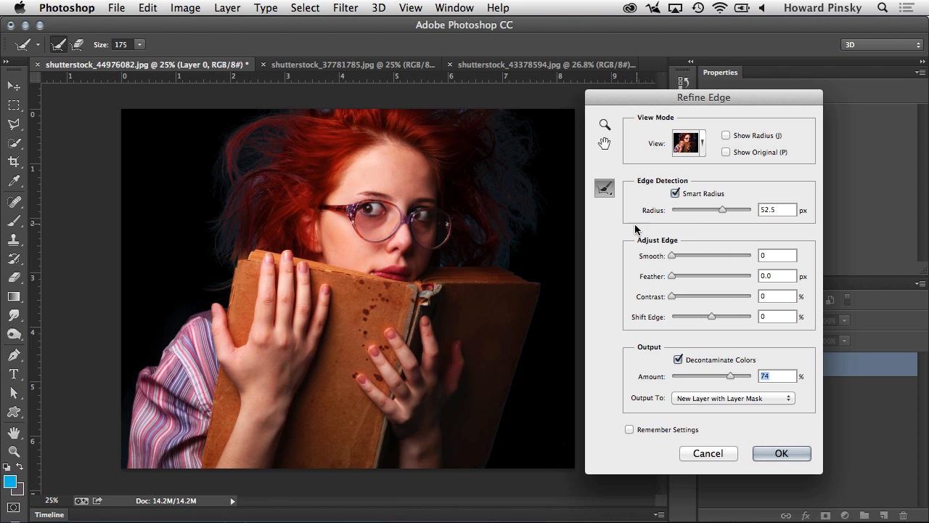
pyautogui.moveTo(656, 253)
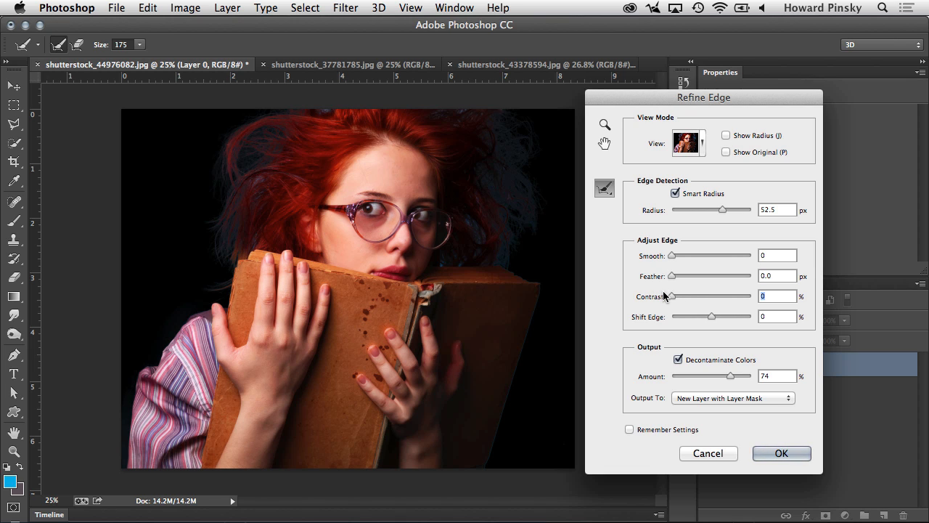
pyautogui.moveTo(648, 332)
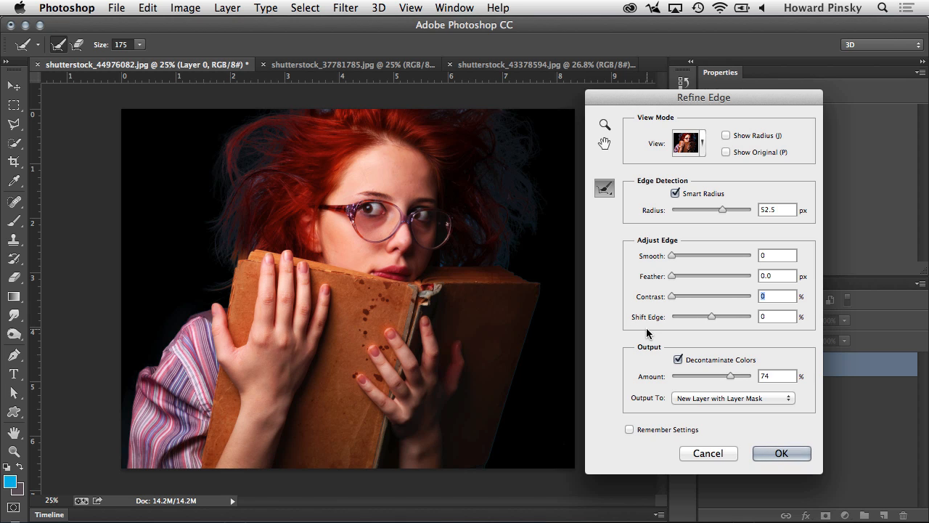
pyautogui.moveTo(671, 334)
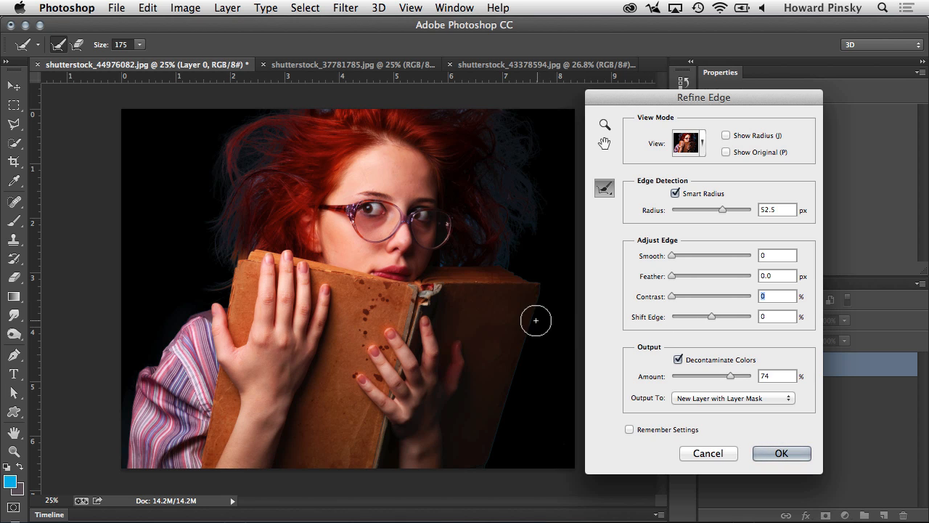
pyautogui.moveTo(497, 450)
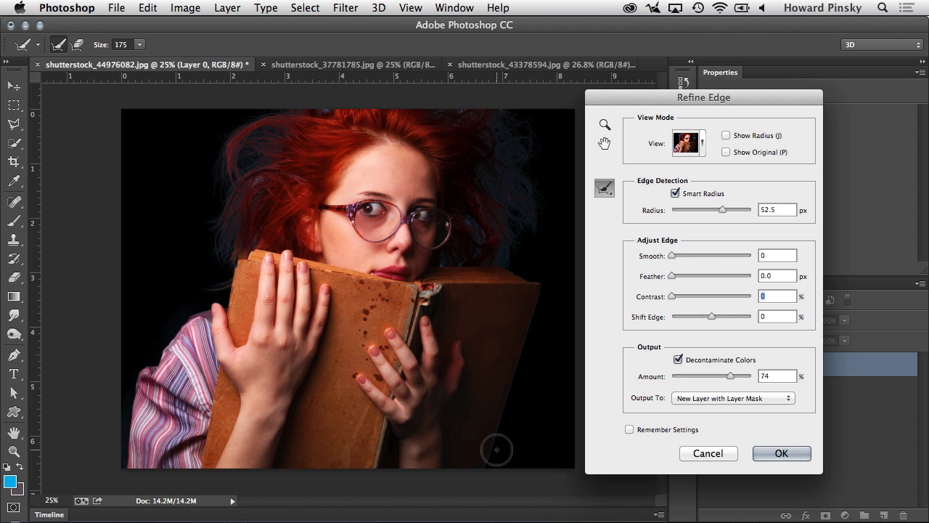
pyautogui.moveTo(525, 341)
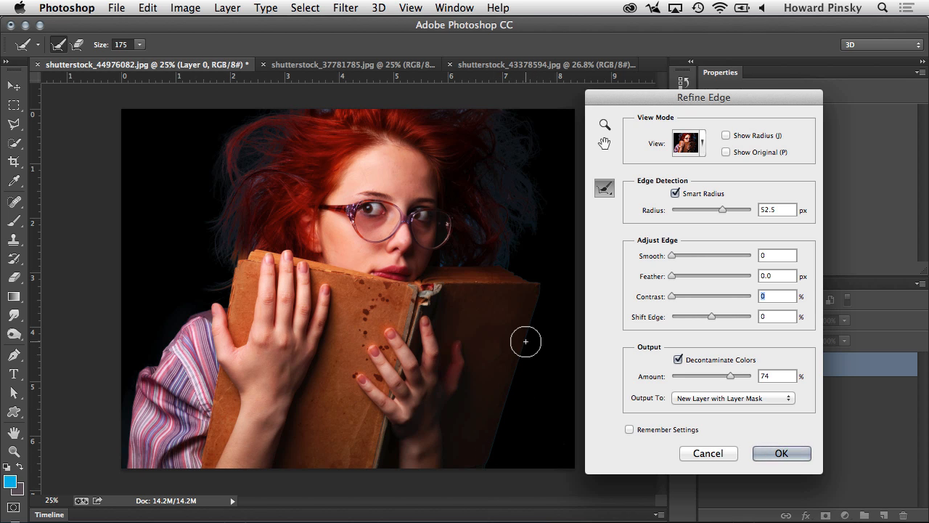
pyautogui.moveTo(523, 204)
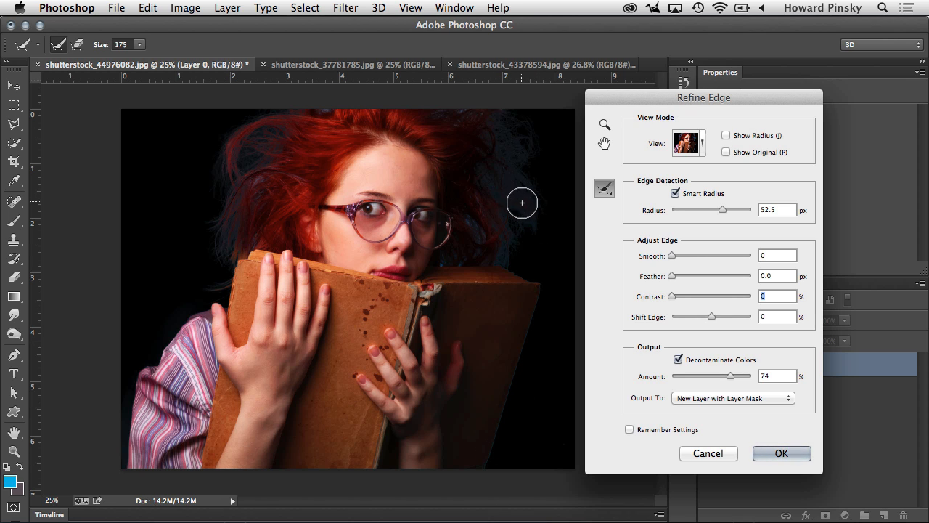
pyautogui.moveTo(505, 139)
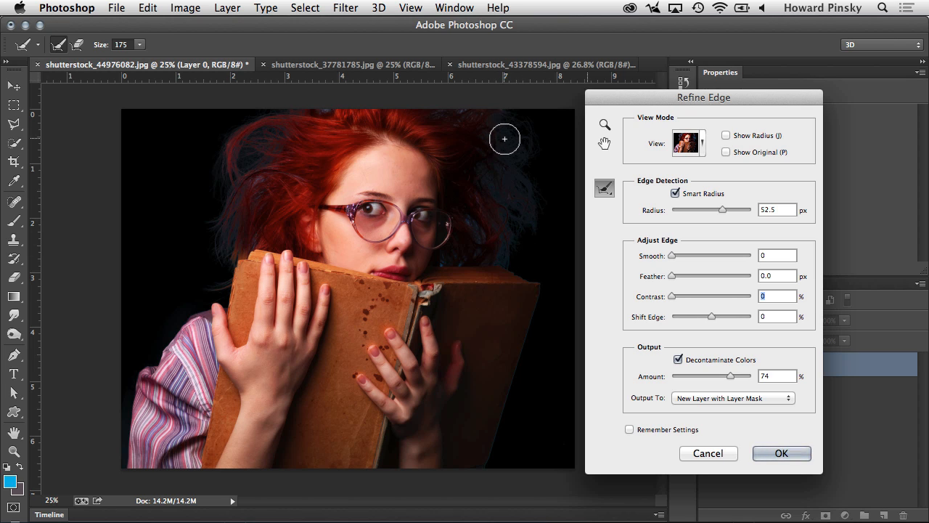
pyautogui.moveTo(610, 283)
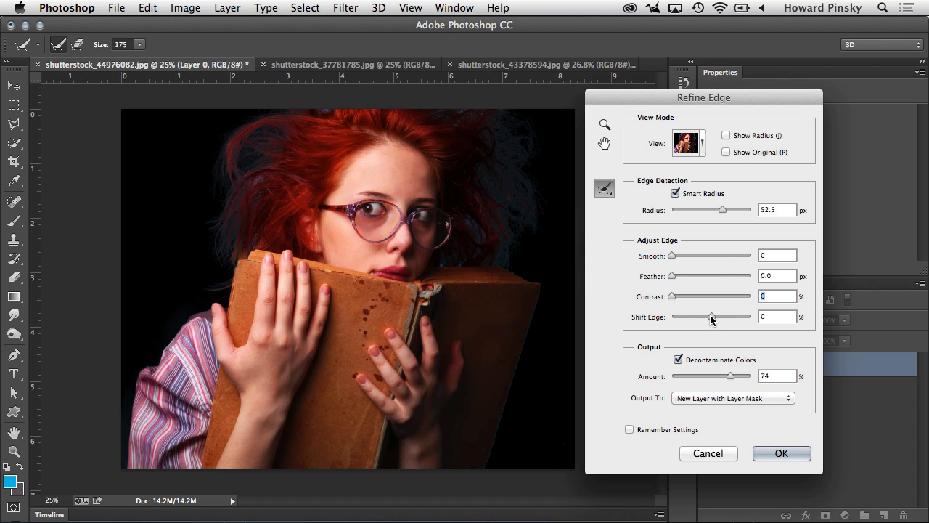
# Step: Pull Shift Edge to a negative value, tightening the cutout's edge inward
pyautogui.moveTo(720, 316); pyautogui.dragTo(706, 316)
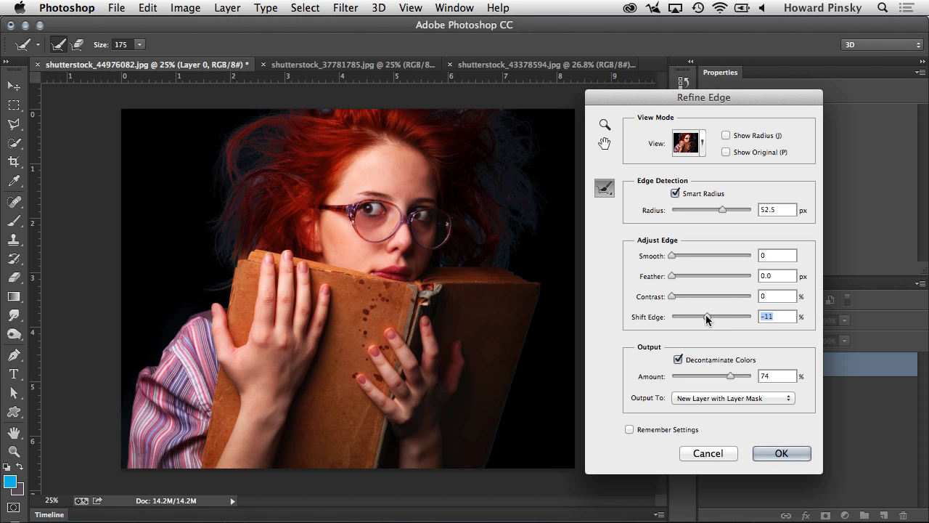
pyautogui.moveTo(708, 316); pyautogui.dragTo(699, 317)
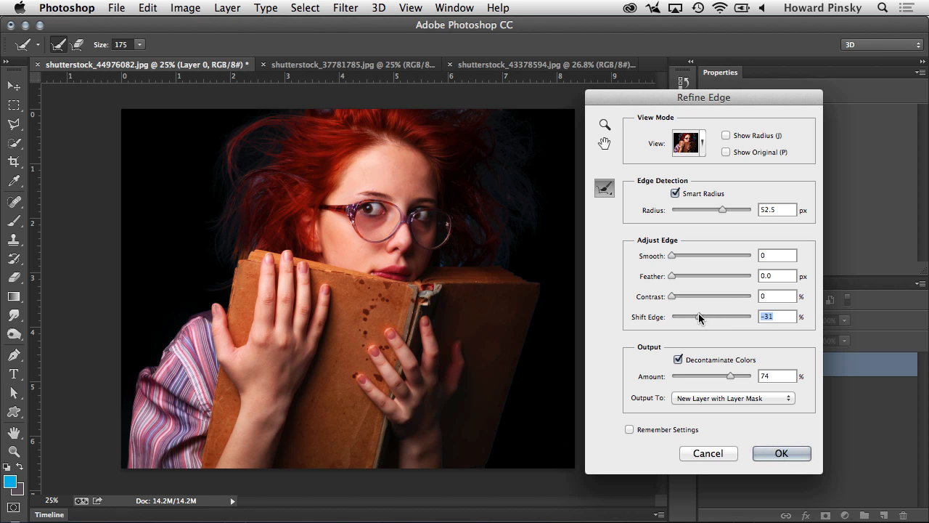
pyautogui.moveTo(538, 319)
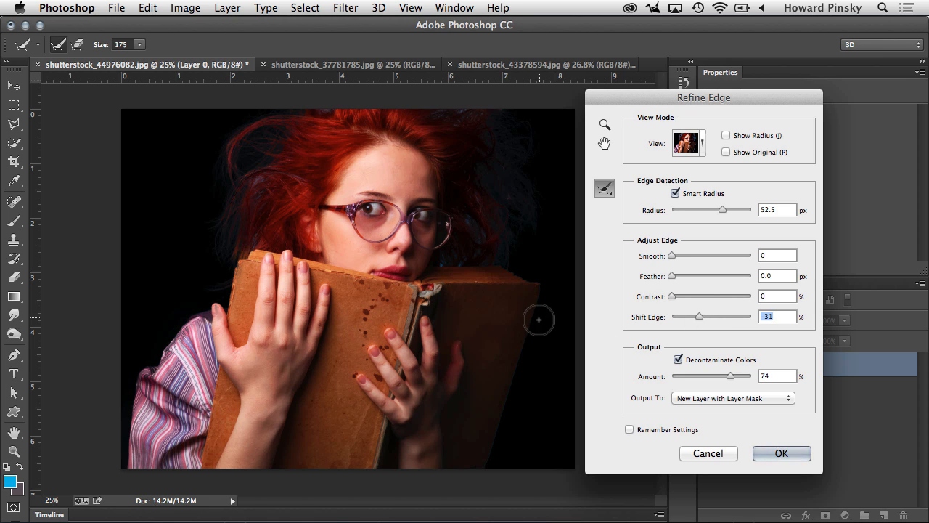
pyautogui.moveTo(523, 334)
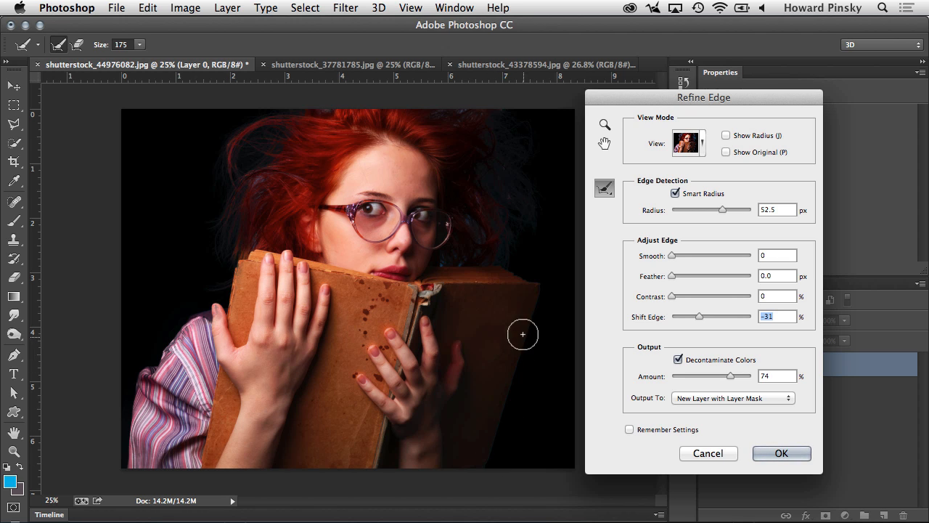
pyautogui.moveTo(502, 235)
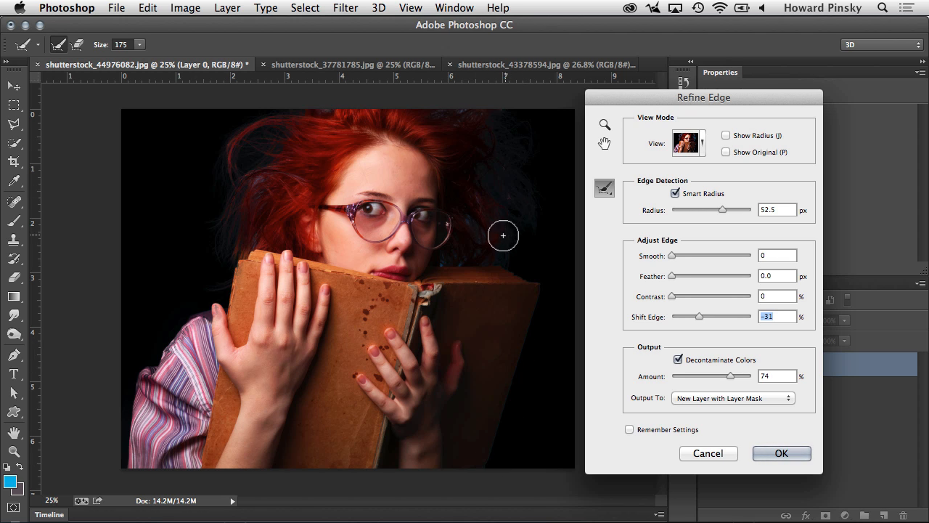
pyautogui.moveTo(557, 158)
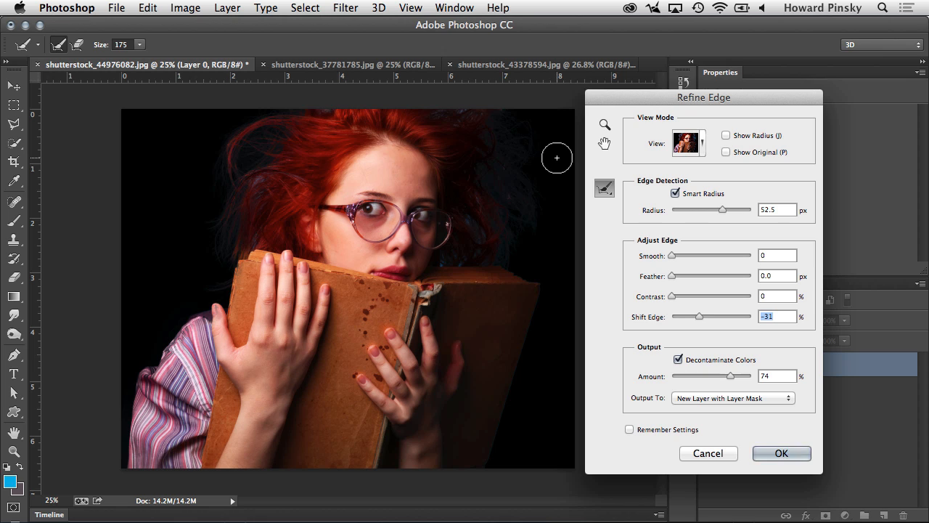
pyautogui.moveTo(514, 139)
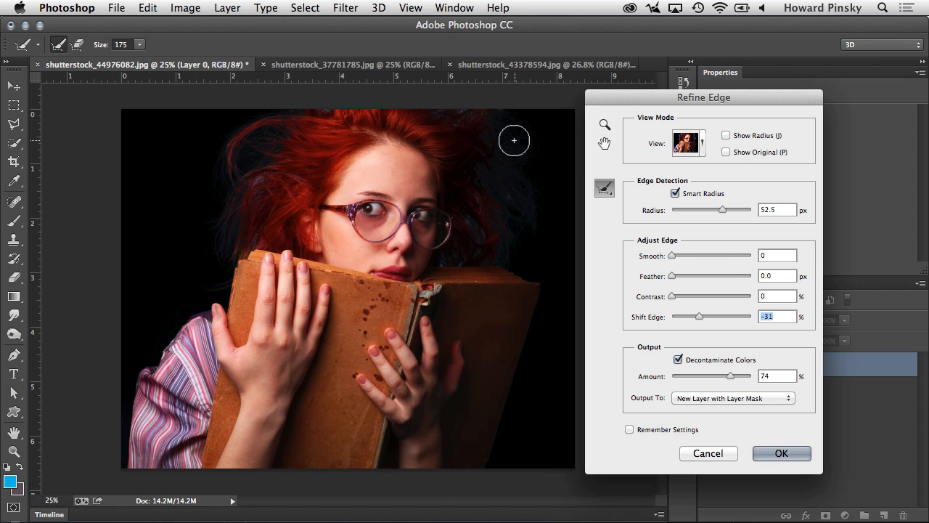
pyautogui.moveTo(501, 184)
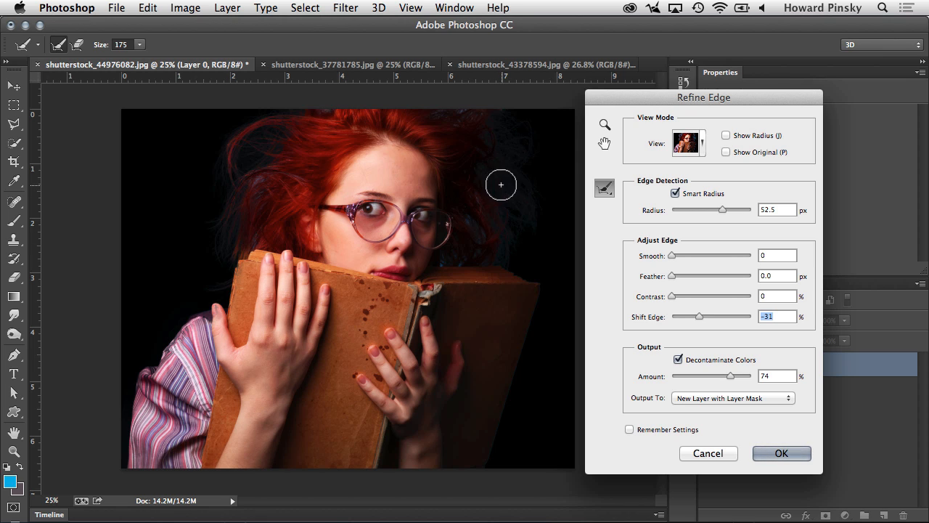
pyautogui.moveTo(528, 148)
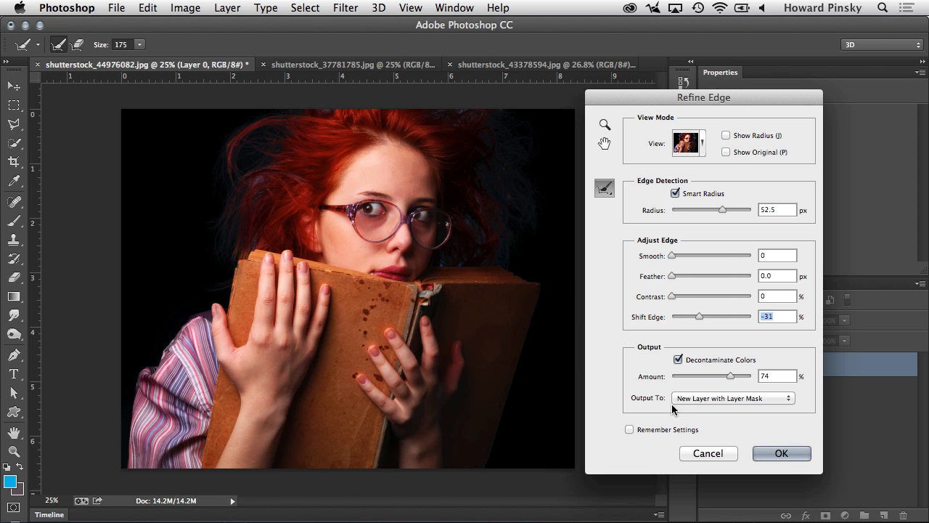
pyautogui.click(731, 398)
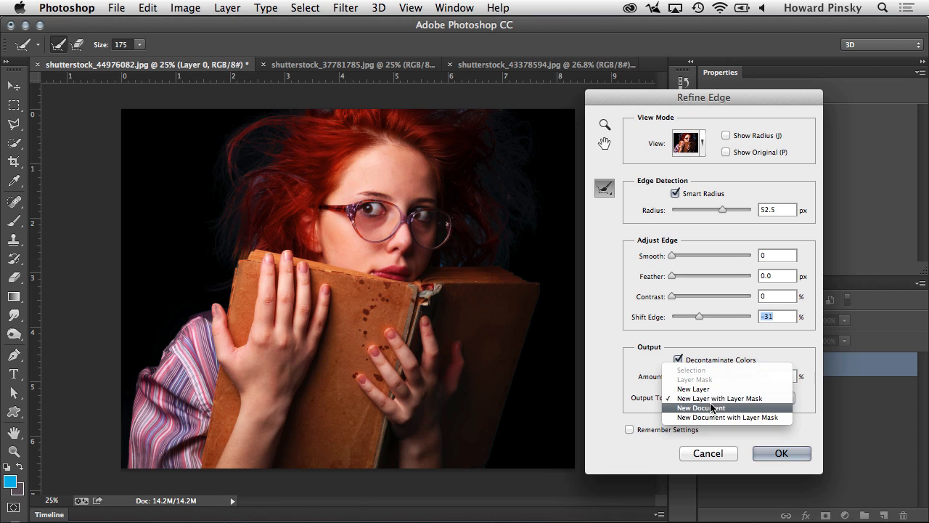
pyautogui.moveTo(693, 356)
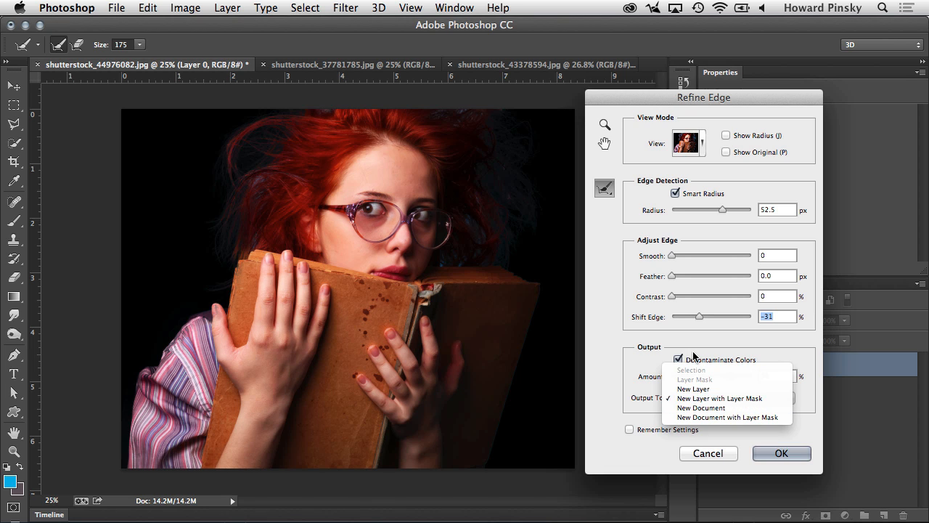
pyautogui.moveTo(740, 363)
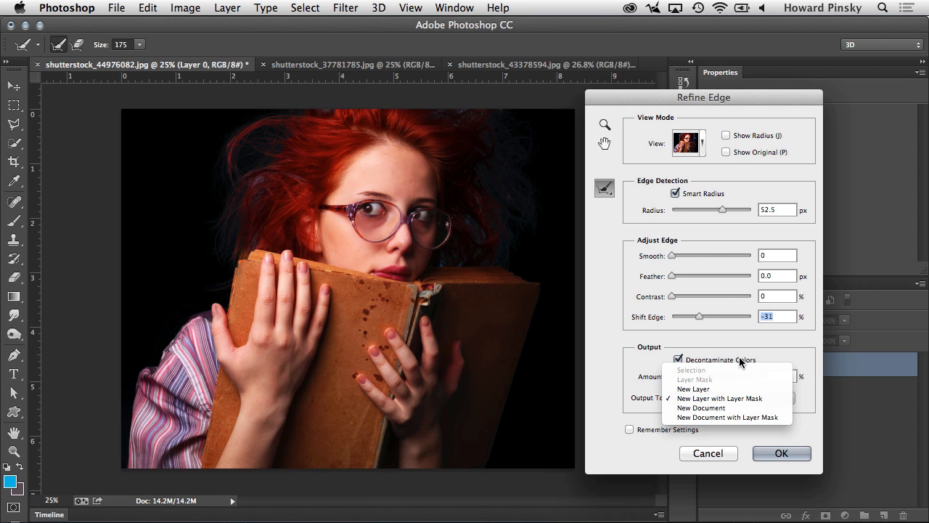
pyautogui.moveTo(712, 375)
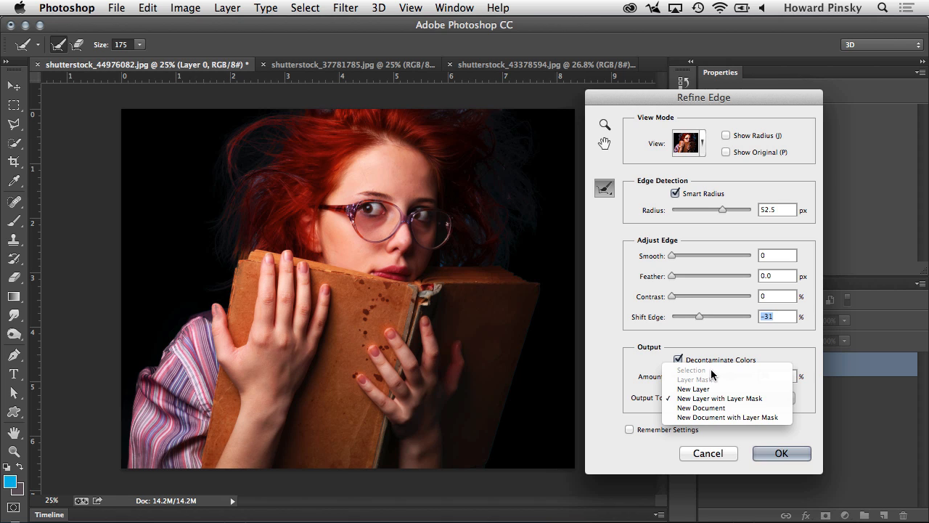
pyautogui.moveTo(715, 383)
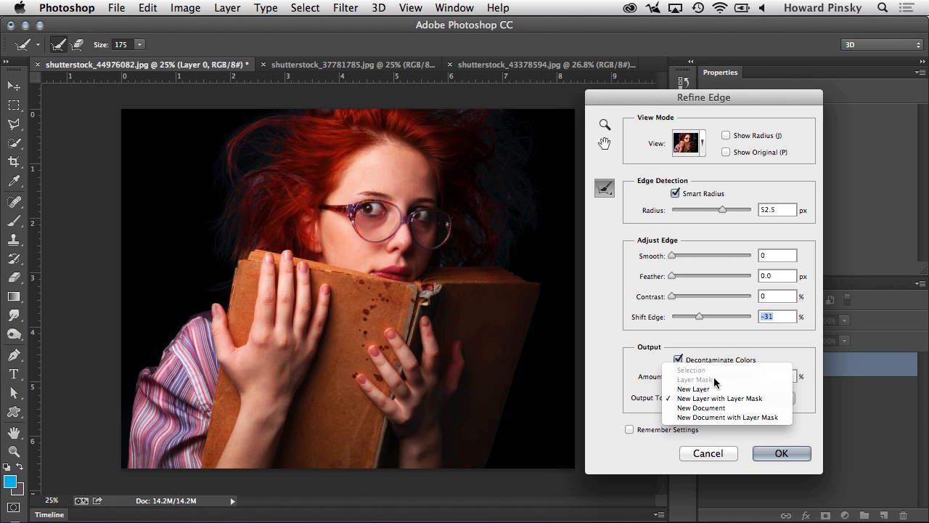
pyautogui.moveTo(711, 389)
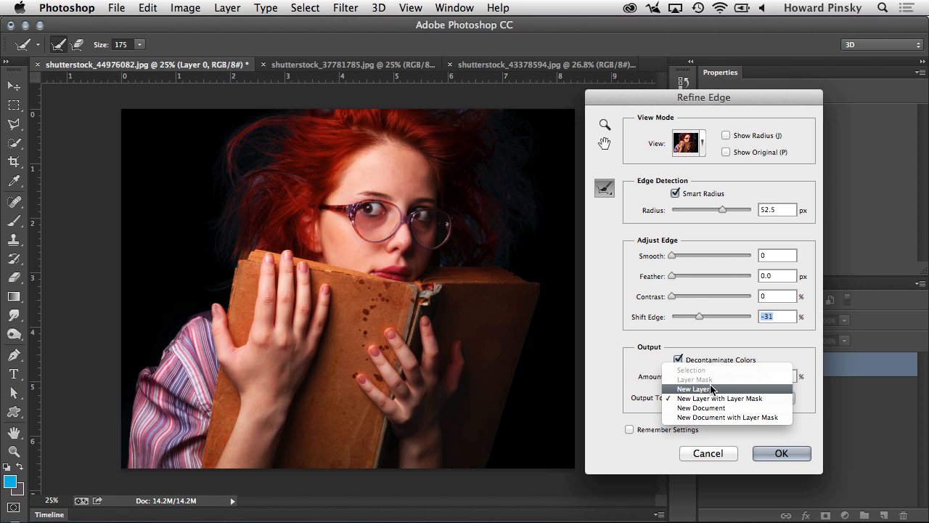
pyautogui.moveTo(714, 398)
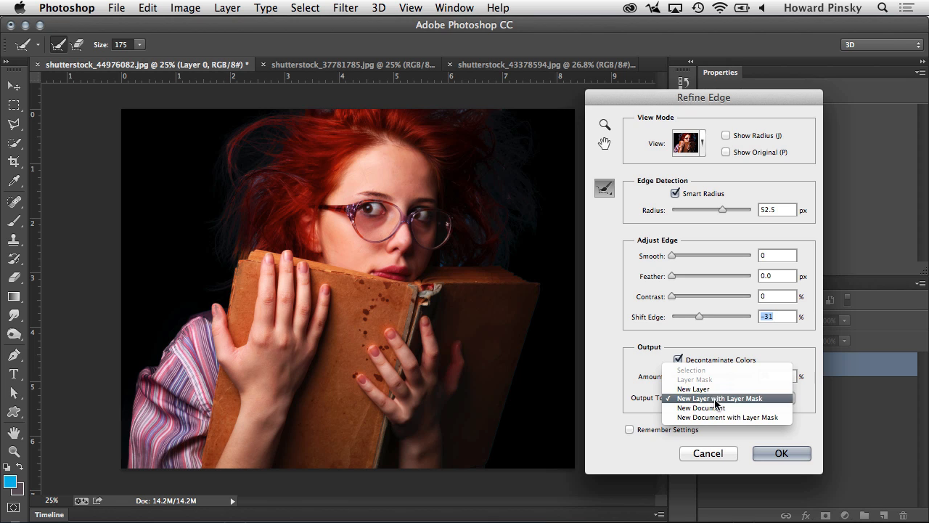
pyautogui.moveTo(732, 406)
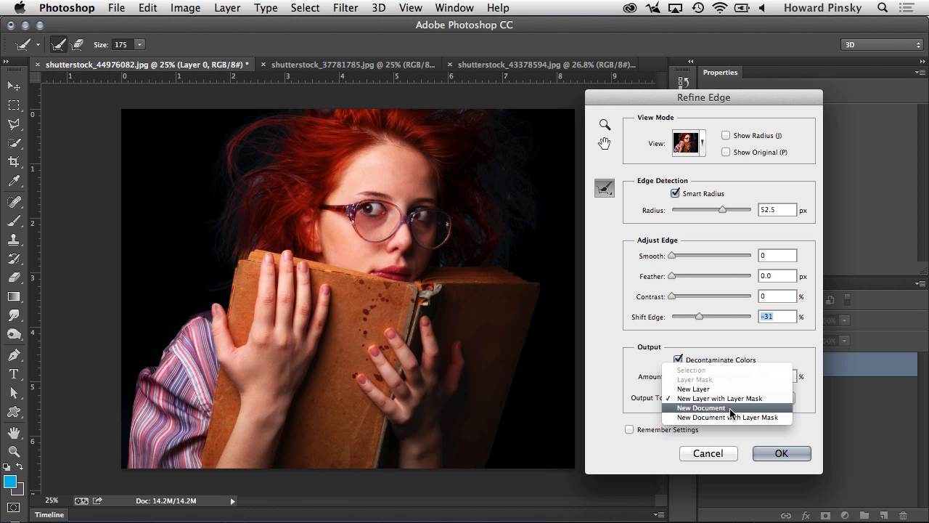
pyautogui.moveTo(728, 416)
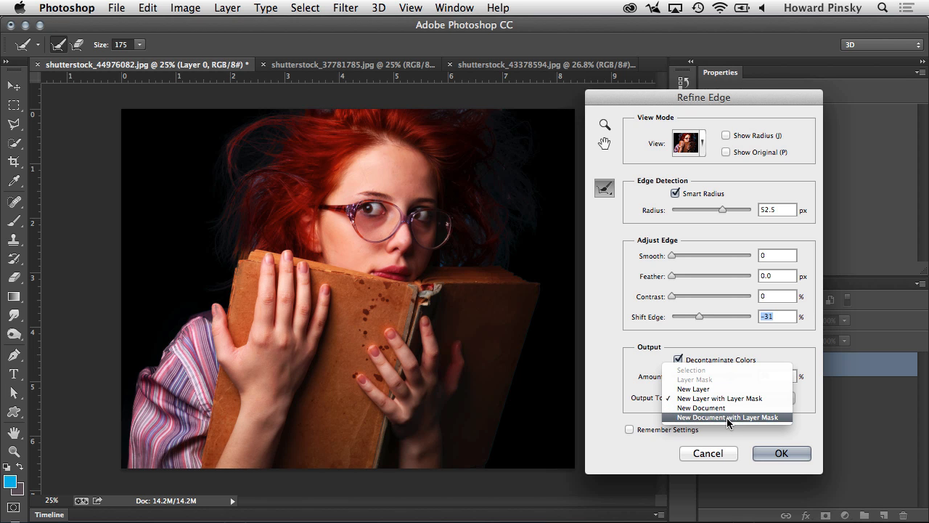
pyautogui.moveTo(718, 398)
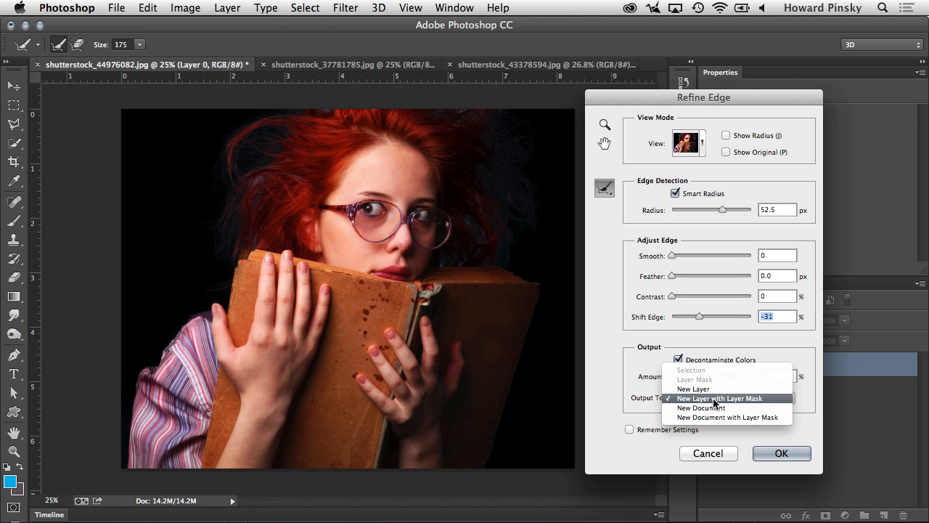
pyautogui.click(719, 398)
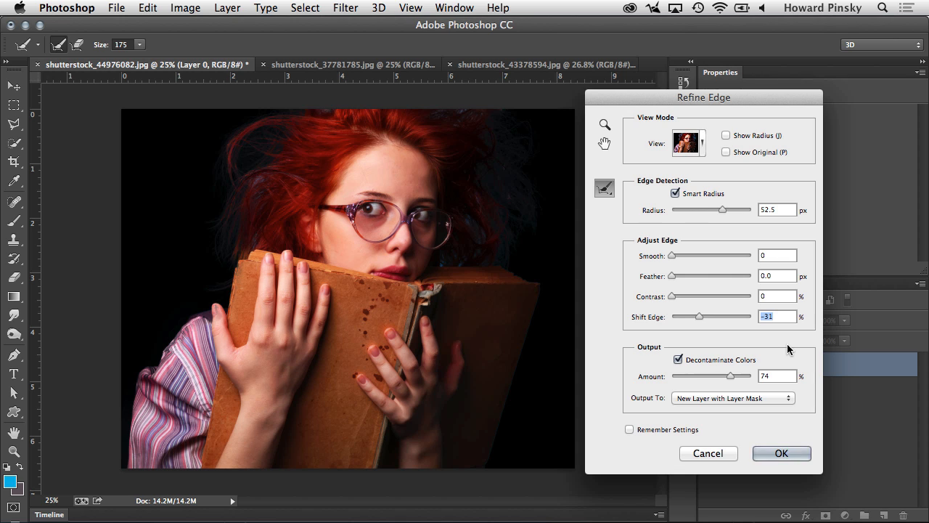
# Step: Confirm Refine Edge, producing a masked copy of the woman over transparency
pyautogui.click(781, 453)
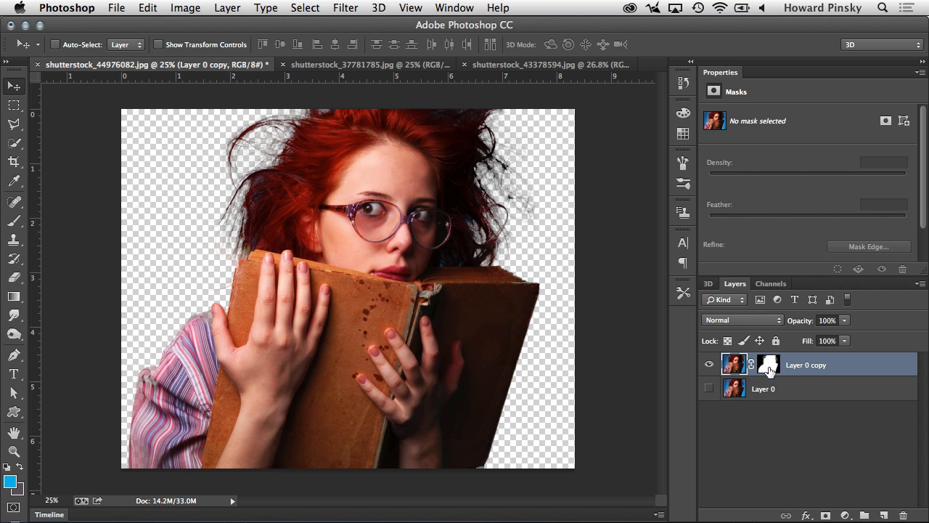
pyautogui.moveTo(613, 352)
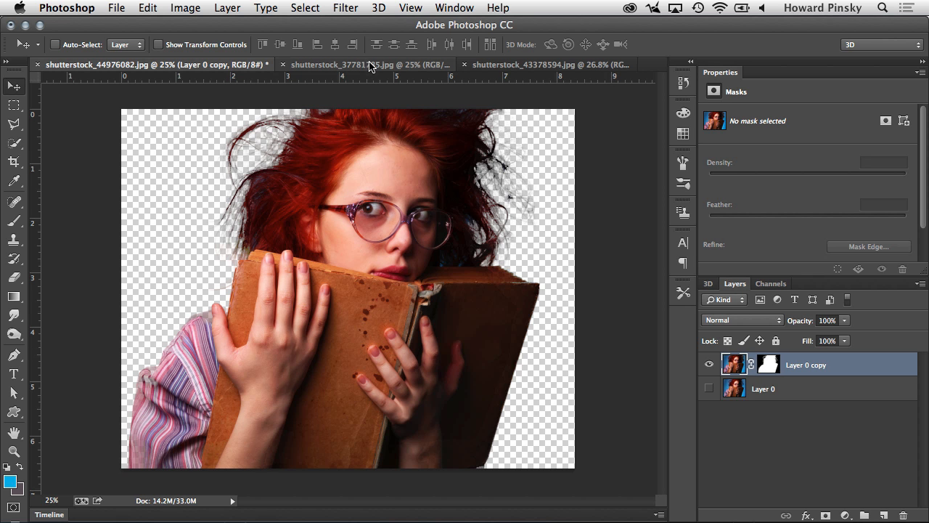
# Step: Switch to the brick wall photo document
pyautogui.click(334, 64)
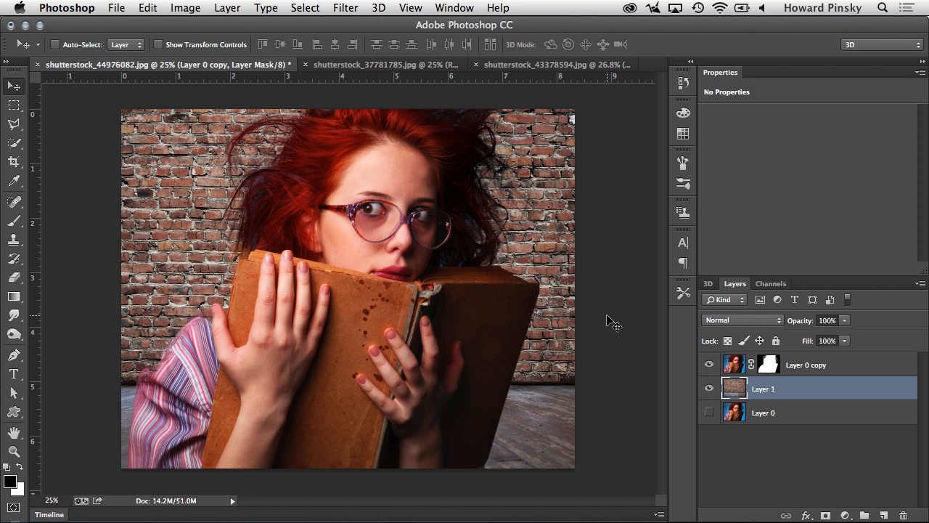
pyautogui.moveTo(612, 323)
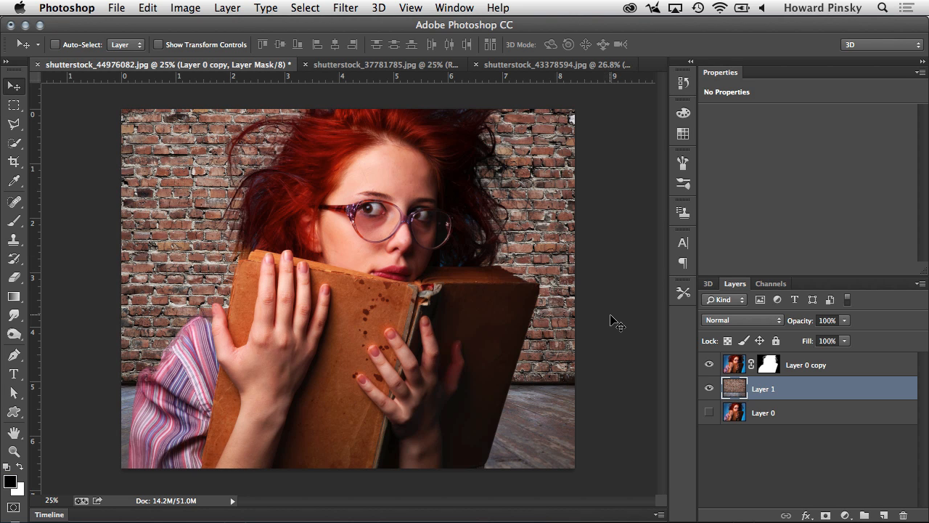
pyautogui.moveTo(613, 325)
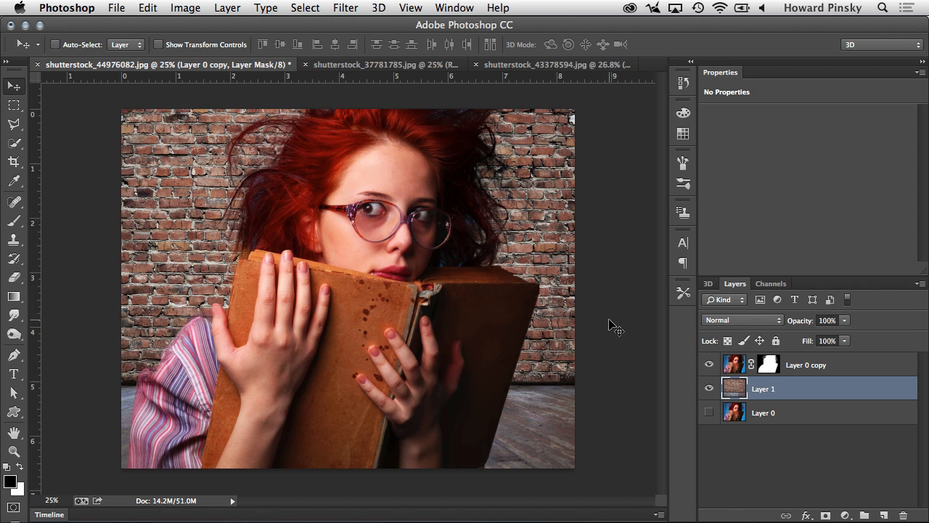
# Step: Switch to the white dog photo and choose the Quick Selection Tool
pyautogui.click(537, 63)
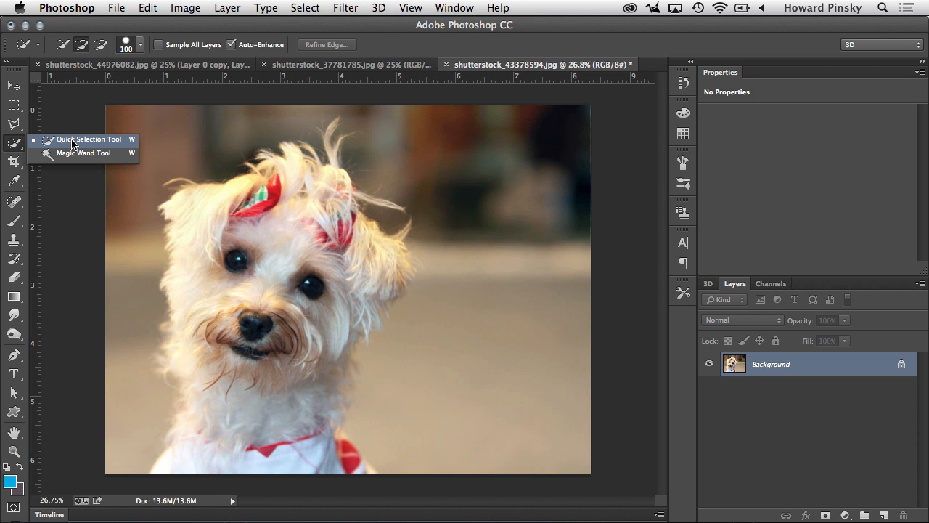
pyautogui.click(87, 139)
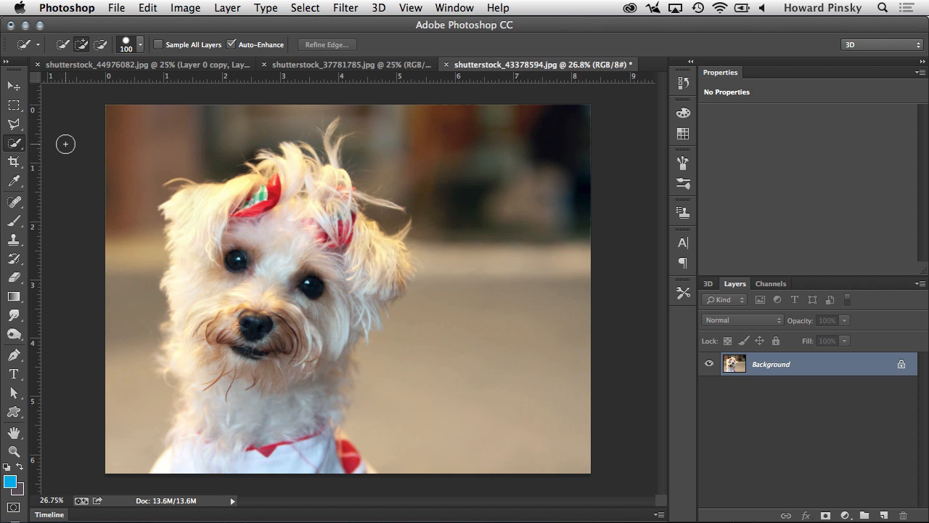
pyautogui.moveTo(191, 455)
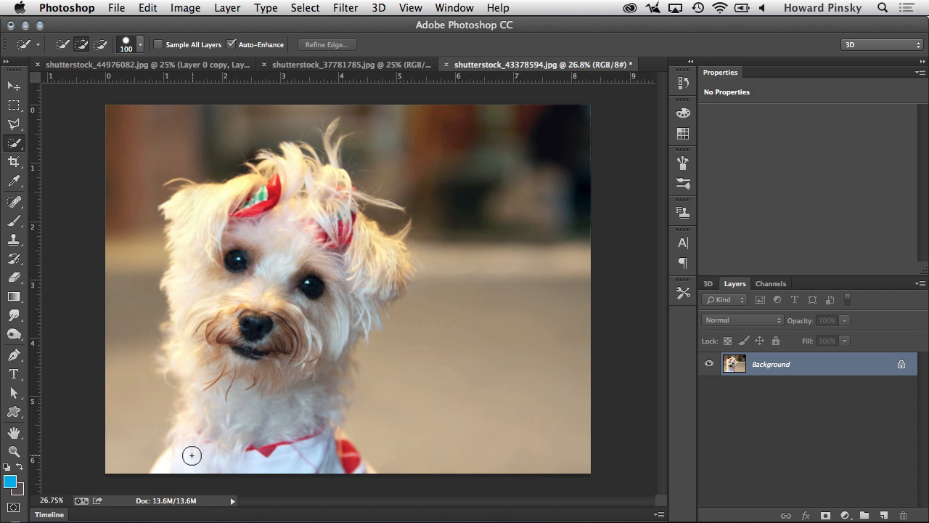
# Step: Quick-select the white dog and convert the Background into an editable Layer 0
pyautogui.moveTo(192, 456); pyautogui.dragTo(261, 217)
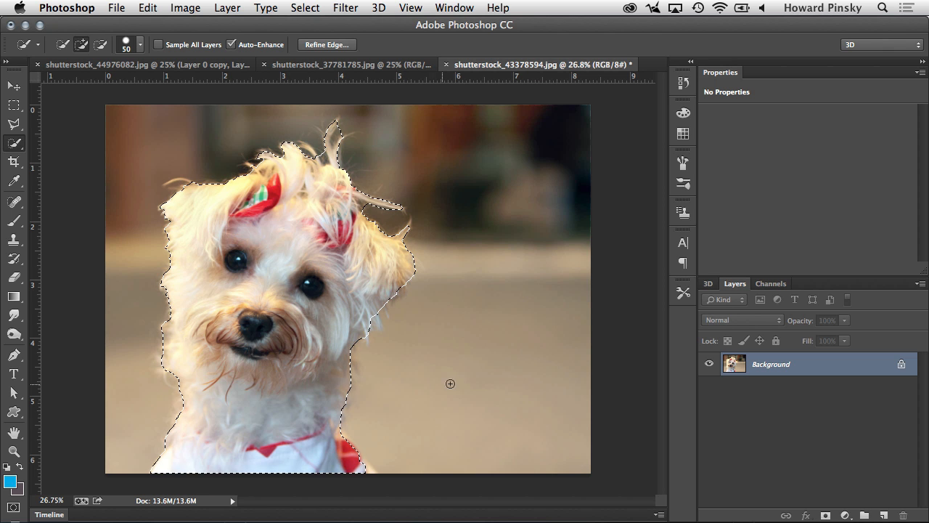
pyautogui.click(825, 513)
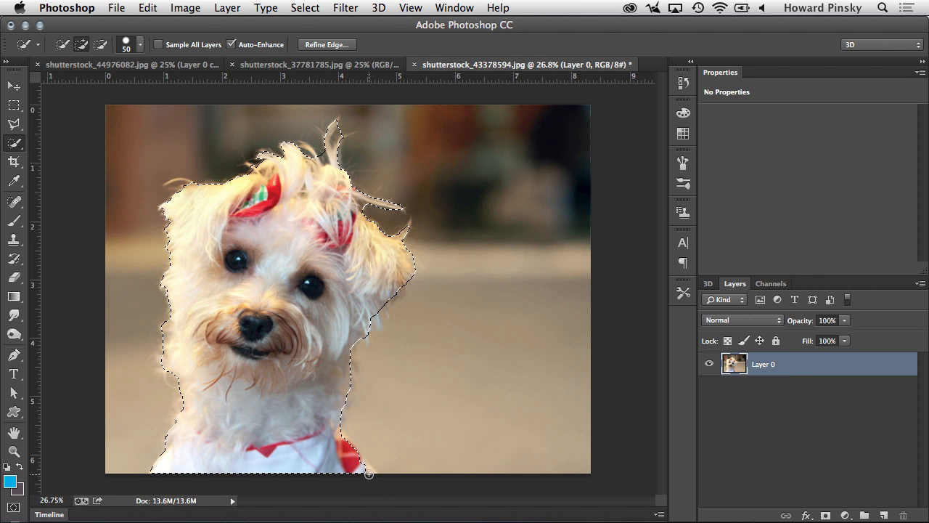
pyautogui.moveTo(341, 377)
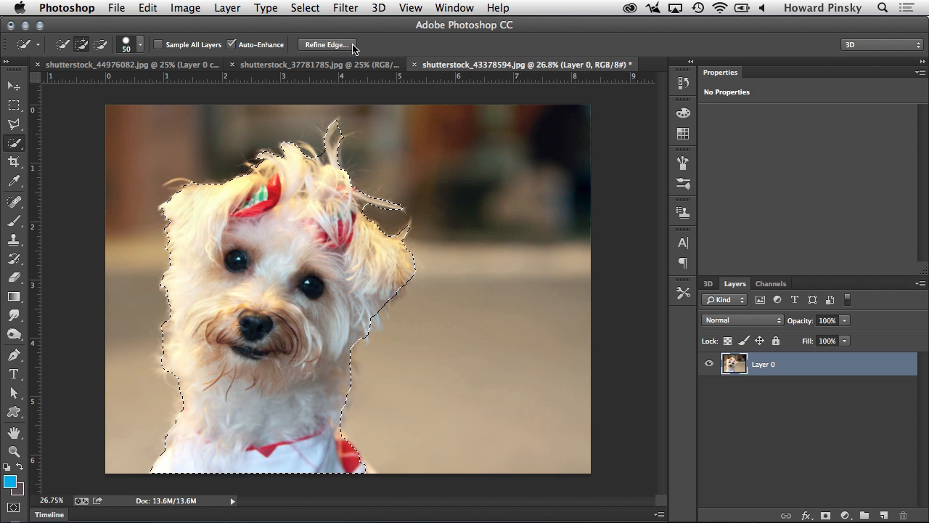
# Step: Enter Refine Edge on the dog selection with Smart Radius enabled and radius raised to about 60.8 px
pyautogui.click(305, 9)
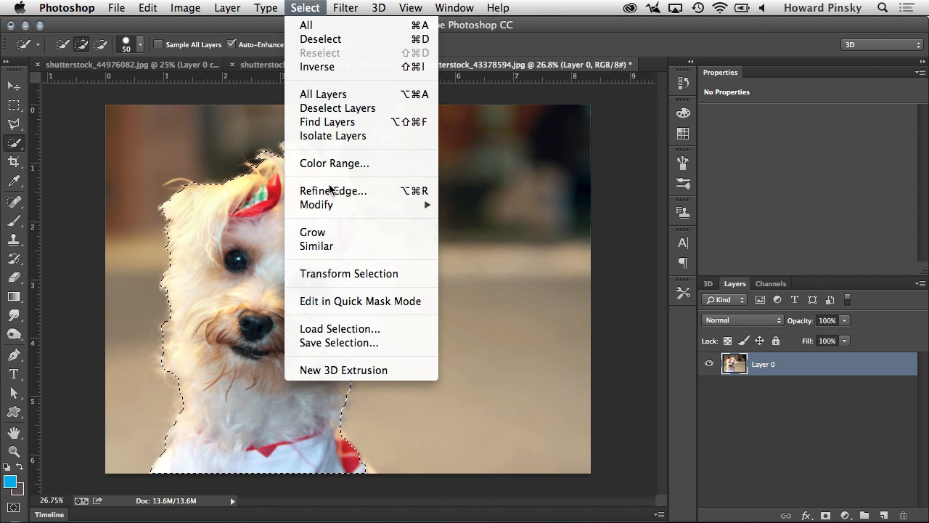
pyautogui.click(334, 190)
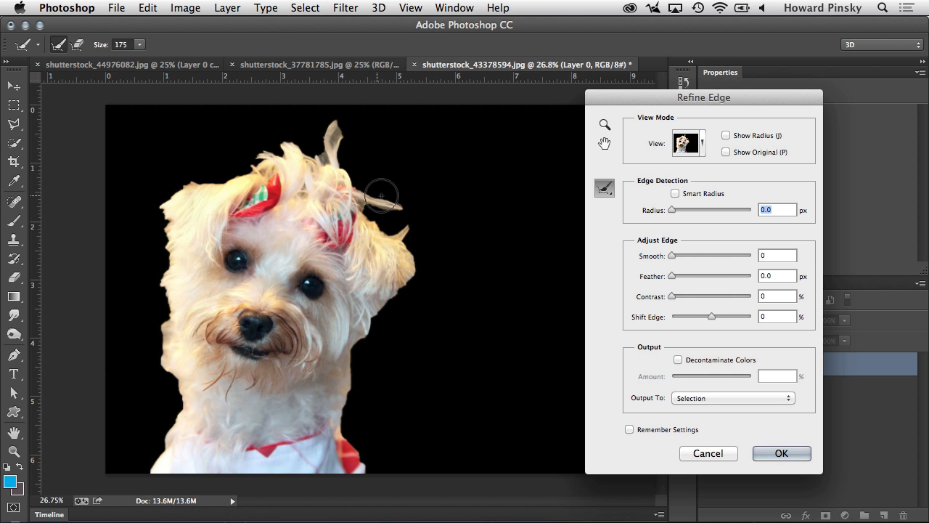
pyautogui.click(675, 193)
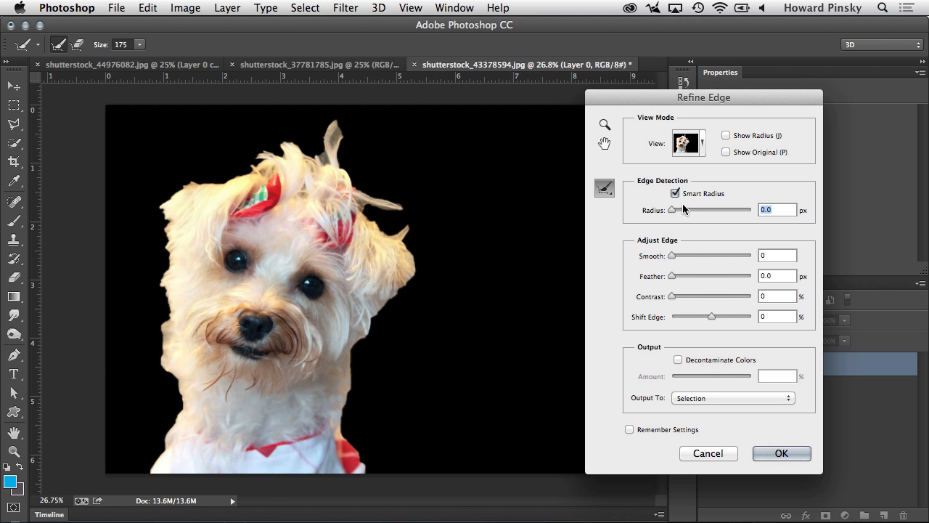
pyautogui.moveTo(683, 210); pyautogui.dragTo(697, 209)
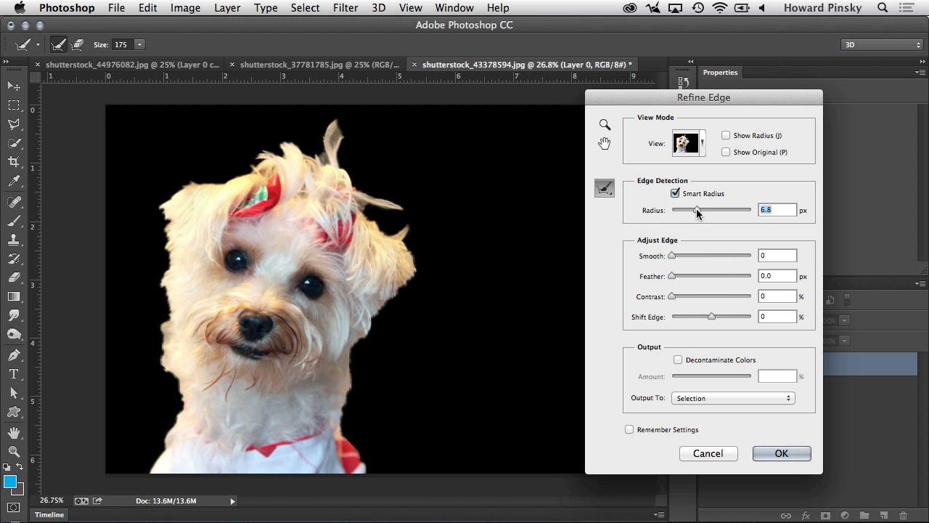
pyautogui.moveTo(695, 209); pyautogui.dragTo(724, 210)
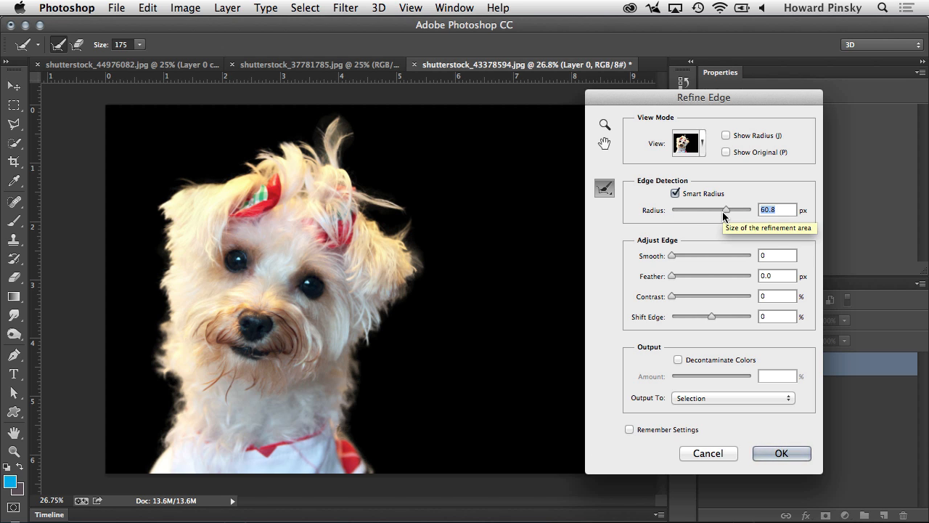
pyautogui.moveTo(630, 207)
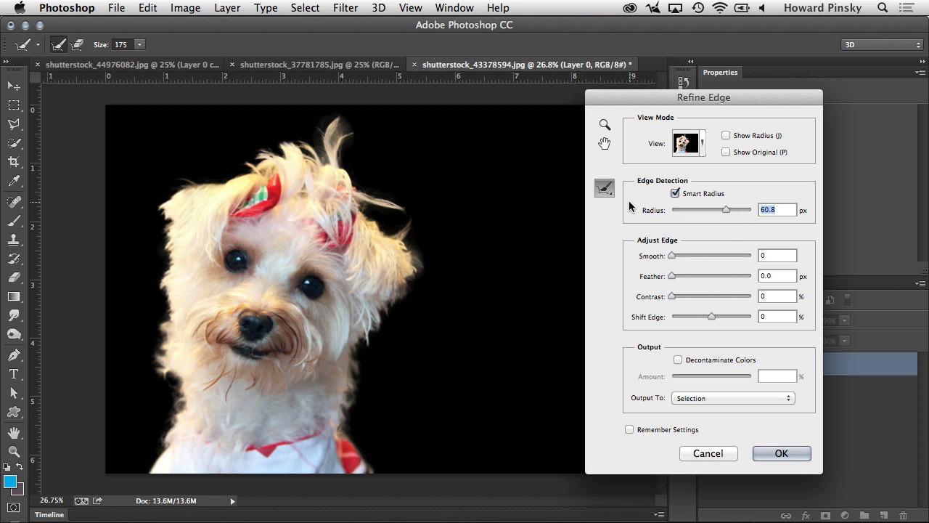
pyautogui.click(688, 142)
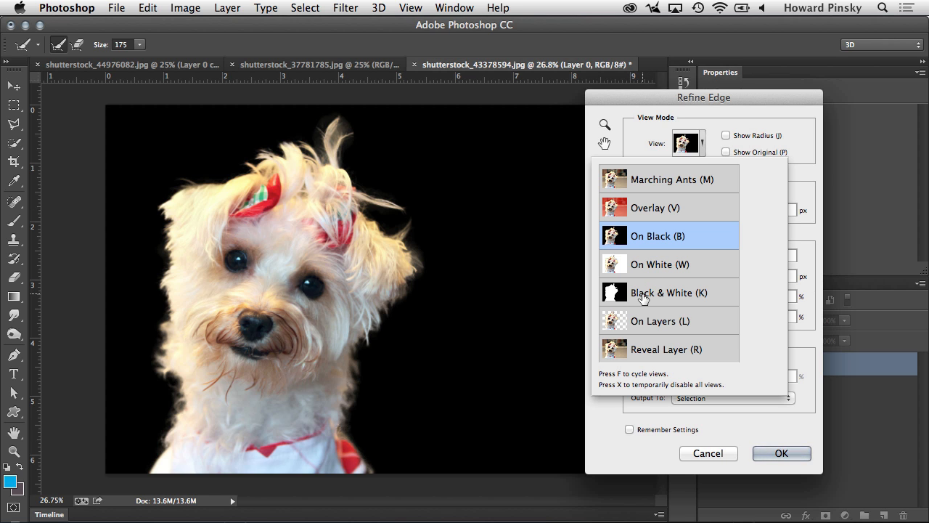
pyautogui.click(667, 292)
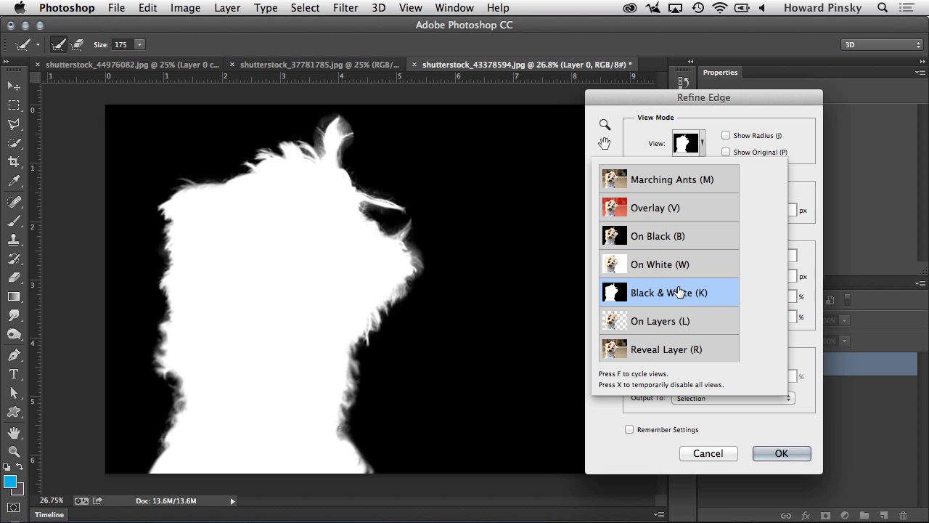
pyautogui.moveTo(723, 296)
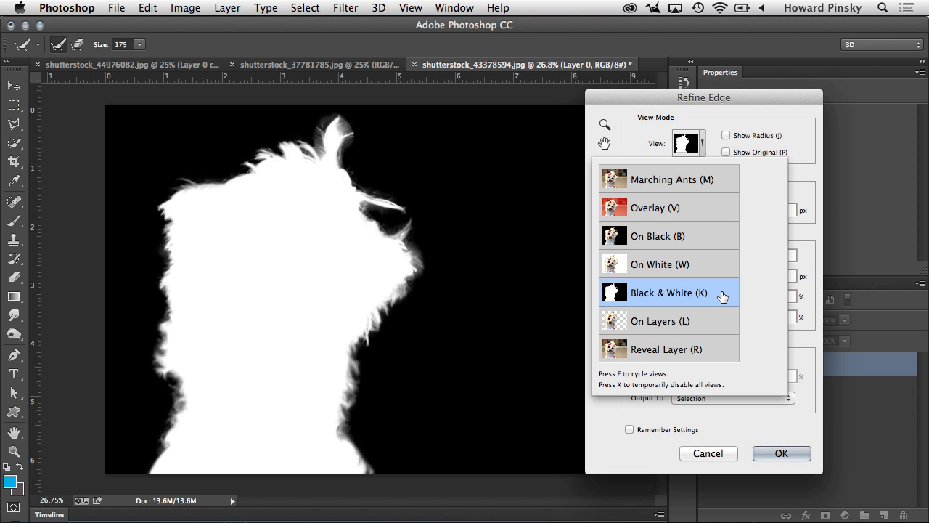
pyautogui.moveTo(701, 239)
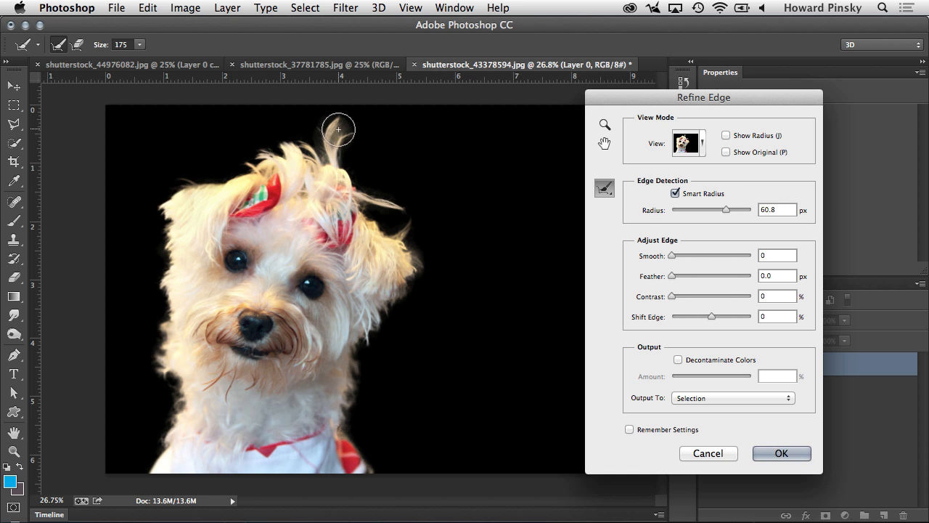
# Step: Brush the Refine Radius tool over the wispy head hair and fur, then output to a New Layer with Layer Mask
pyautogui.moveTo(338, 129); pyautogui.dragTo(405, 238)
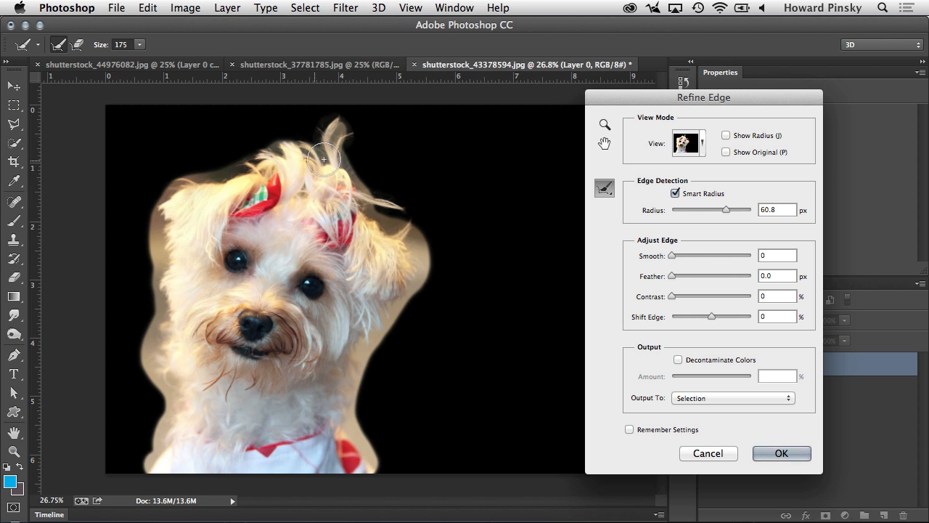
pyautogui.moveTo(322, 158); pyautogui.dragTo(494, 156)
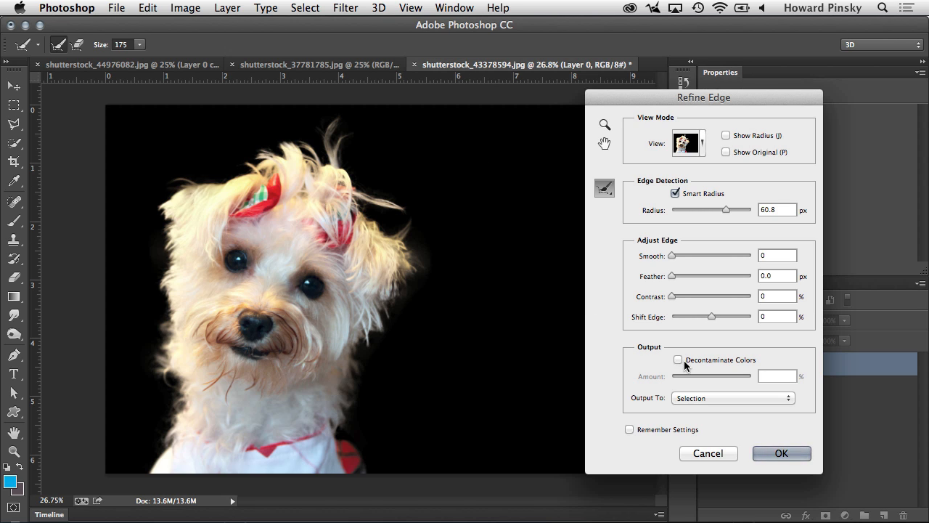
pyautogui.moveTo(694, 398)
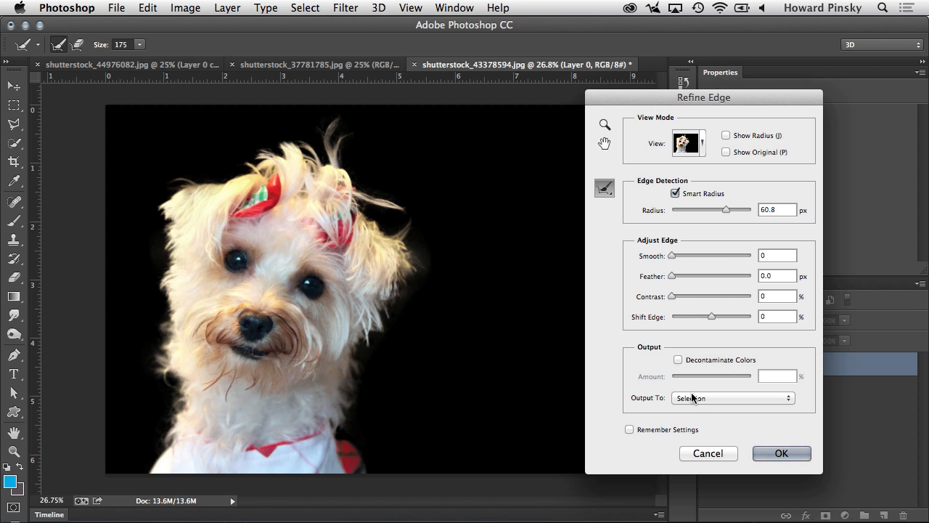
pyautogui.click(732, 398)
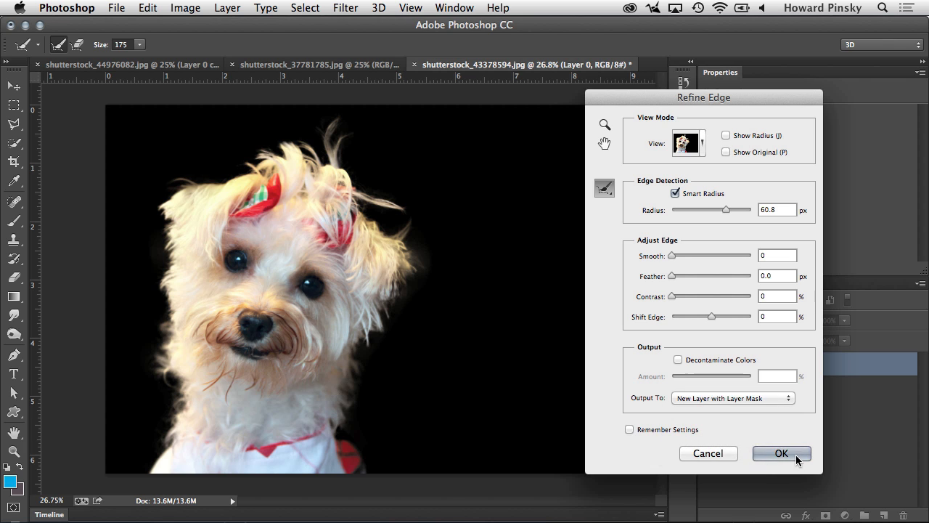
pyautogui.click(781, 453)
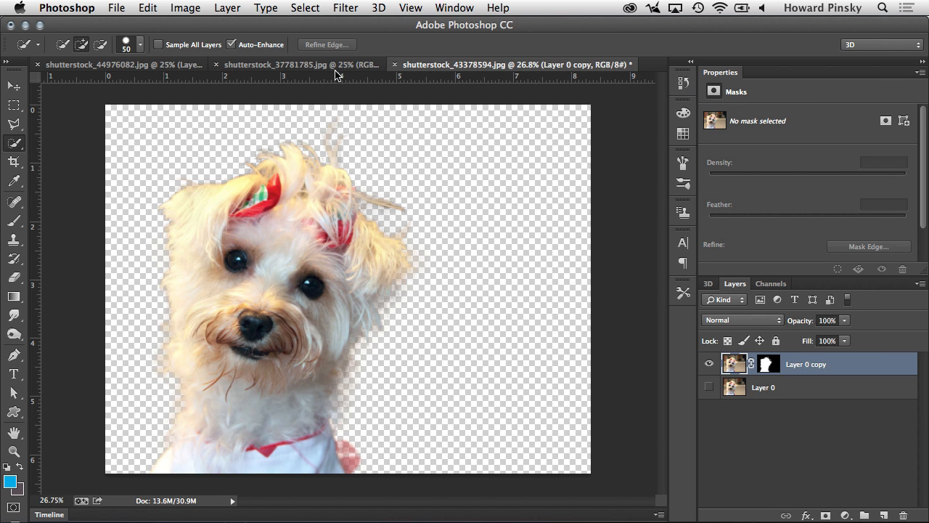
# Step: Bring the brick wall photo in as Layer 1 beneath the masked dog layer
pyautogui.click(298, 64)
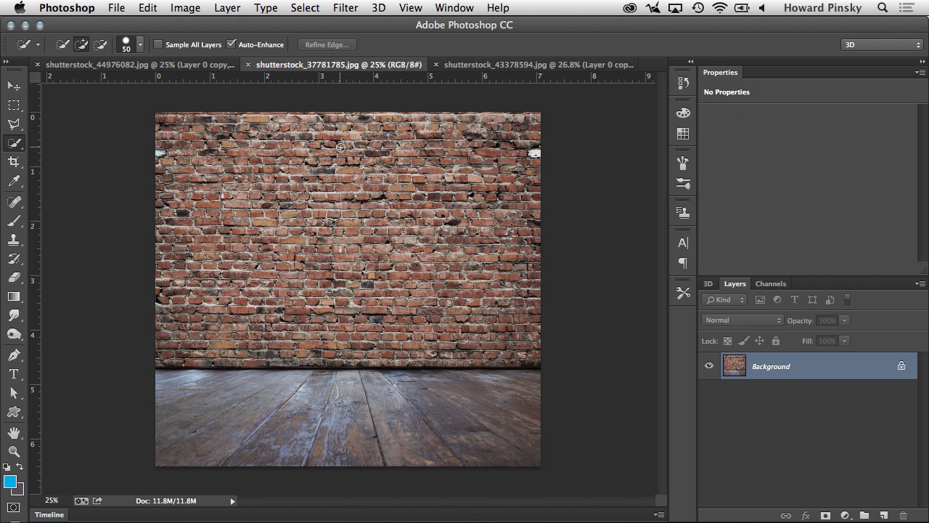
pyautogui.click(501, 64)
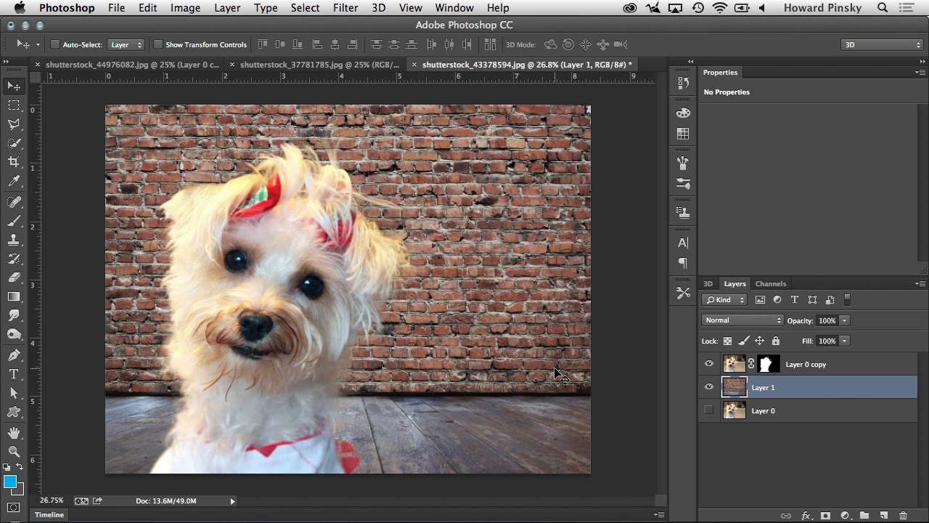
pyautogui.moveTo(766, 370)
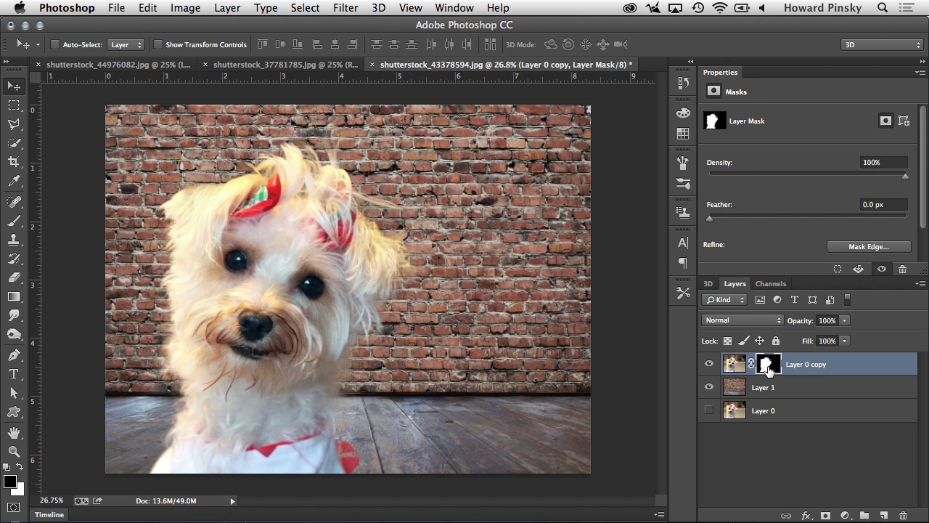
pyautogui.moveTo(637, 325)
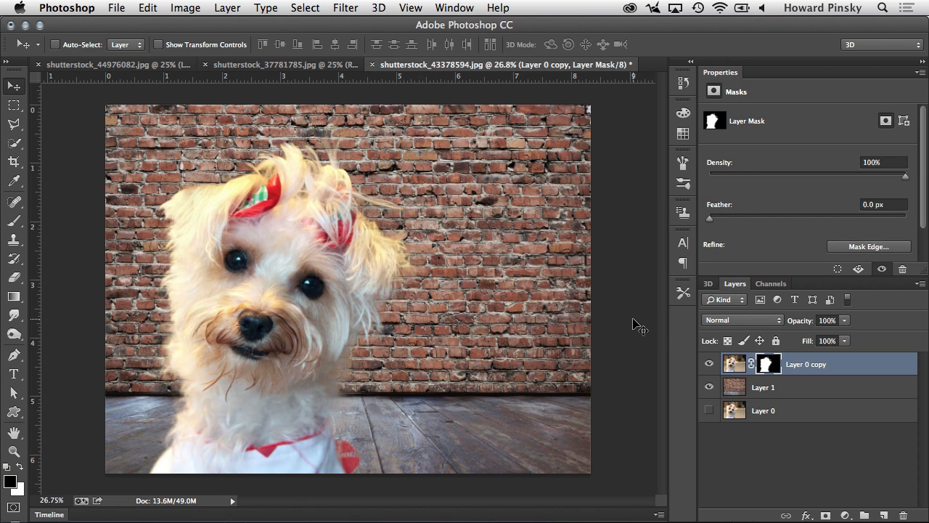
pyautogui.moveTo(375, 441)
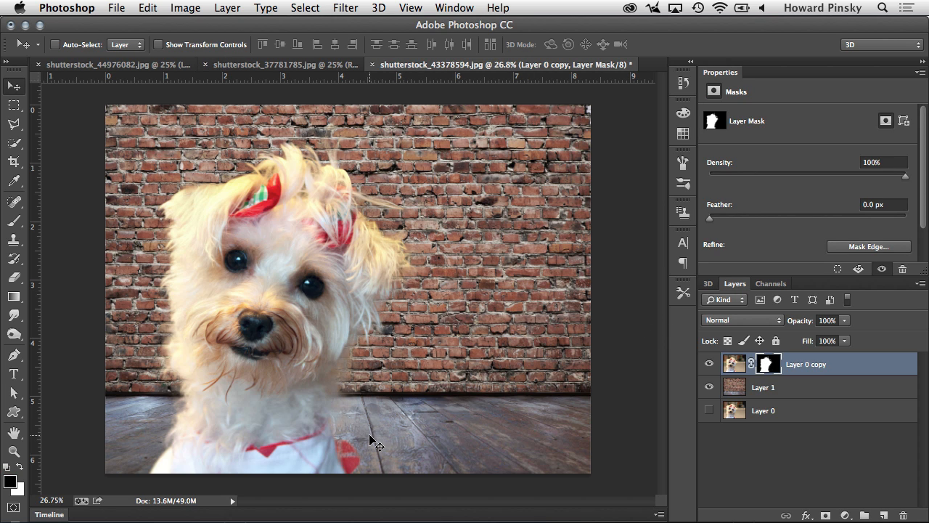
pyautogui.moveTo(347, 438)
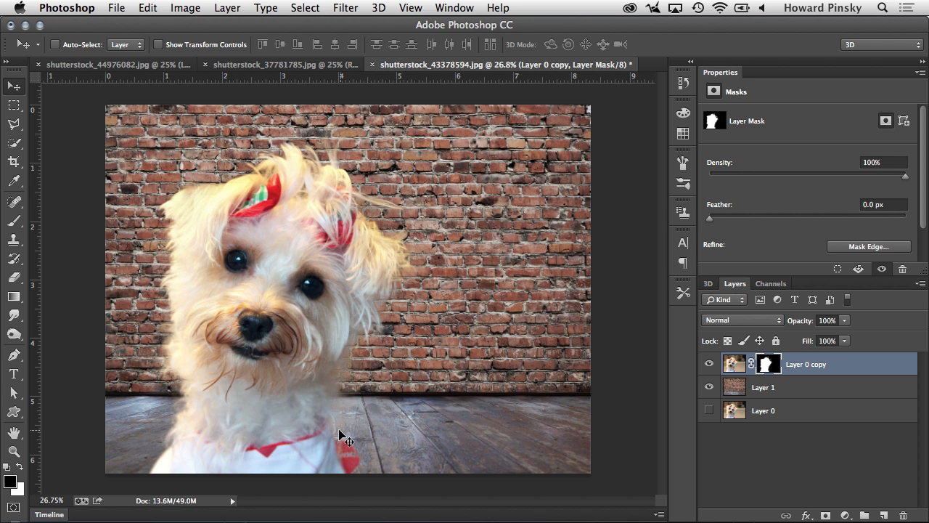
pyautogui.moveTo(358, 459)
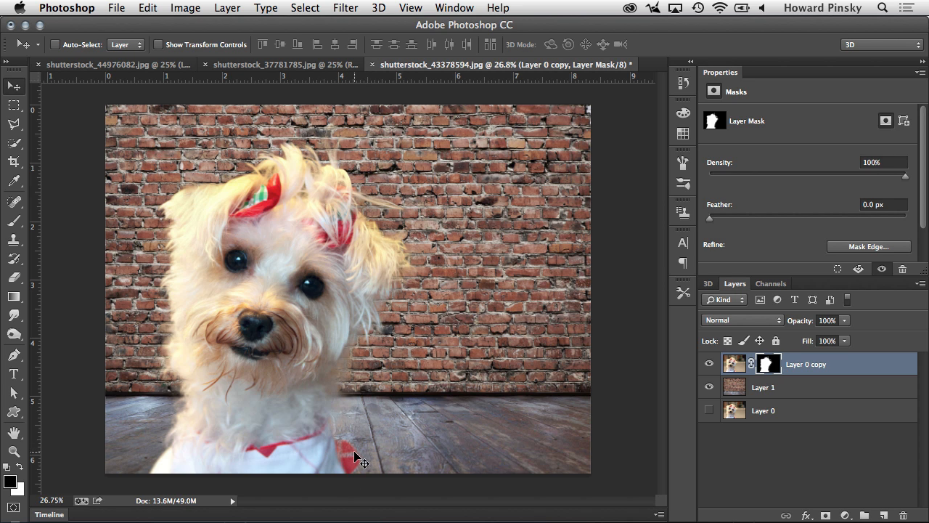
pyautogui.moveTo(375, 433)
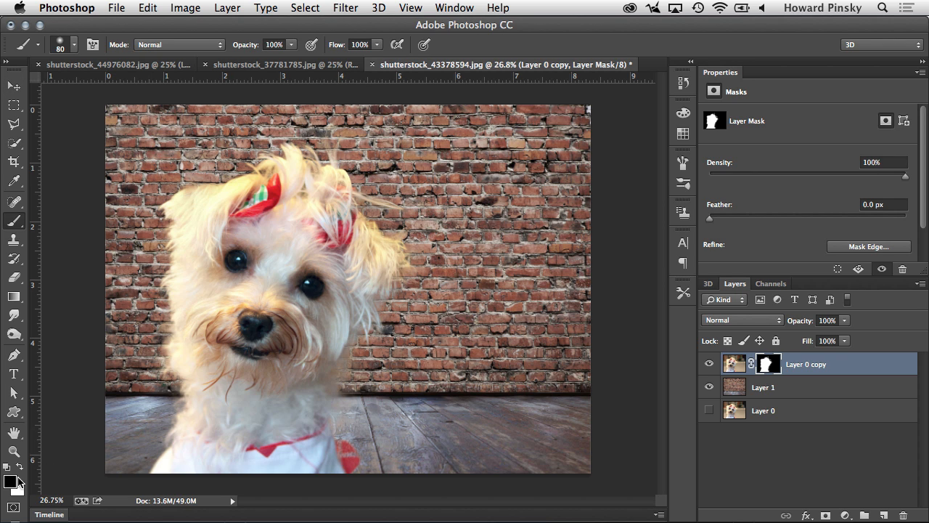
pyautogui.moveTo(338, 453)
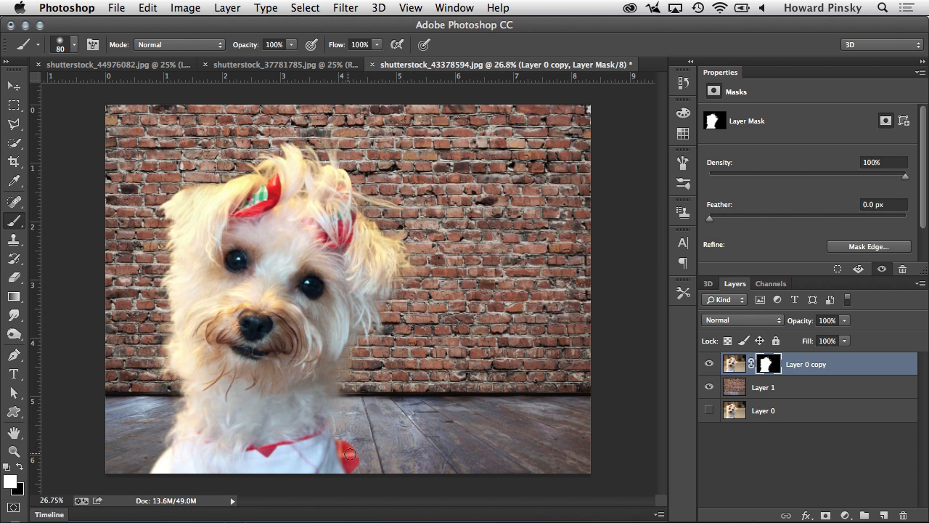
pyautogui.moveTo(318, 444)
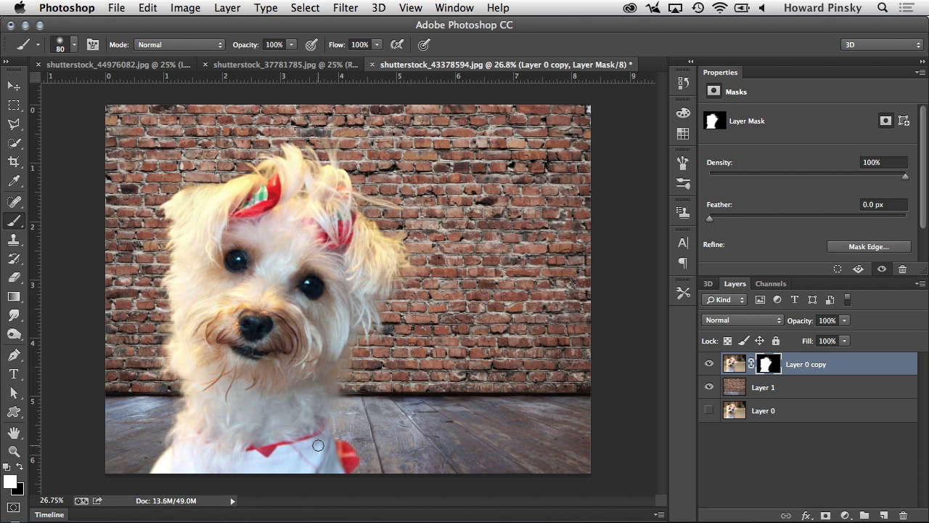